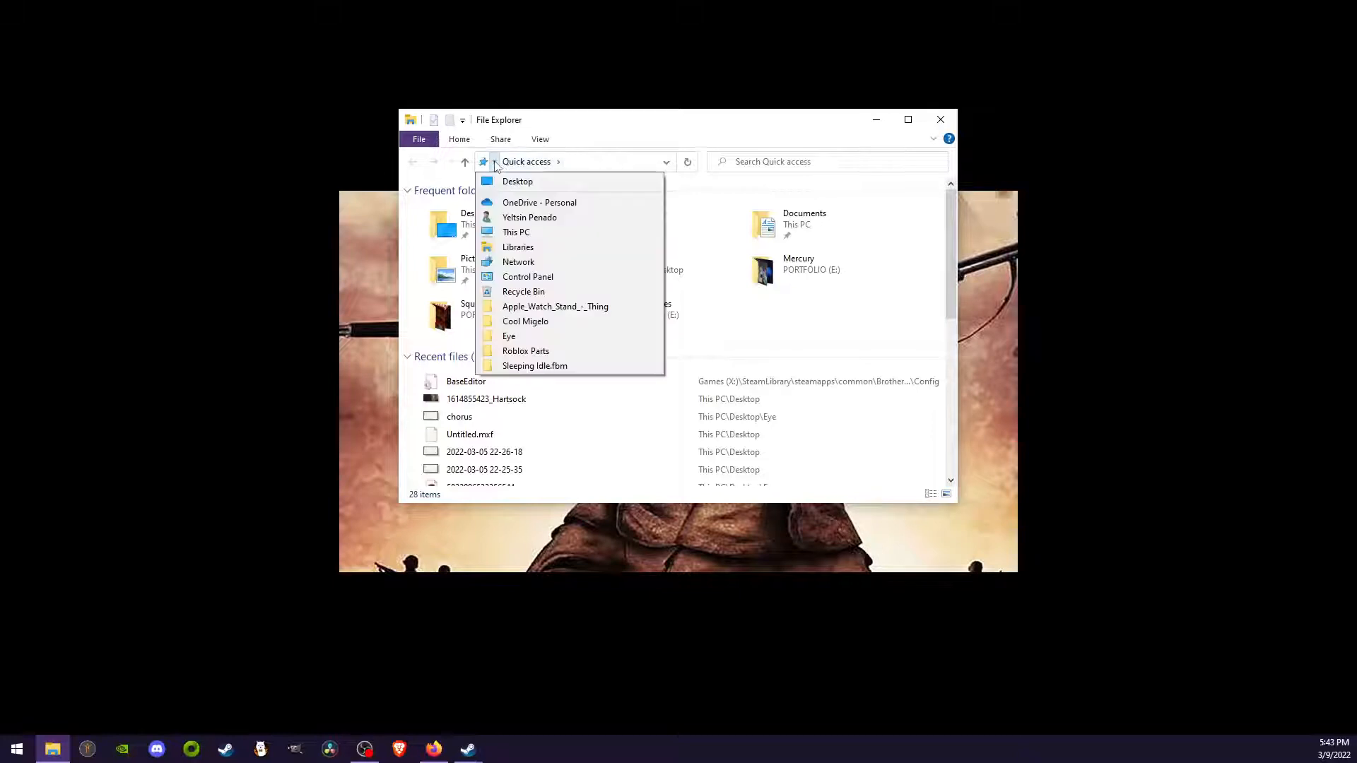
Navigate from This PC into the Games (X:) drive's SteamLibrary folder
{"action": "left_click", "coordinate": [516, 231]}
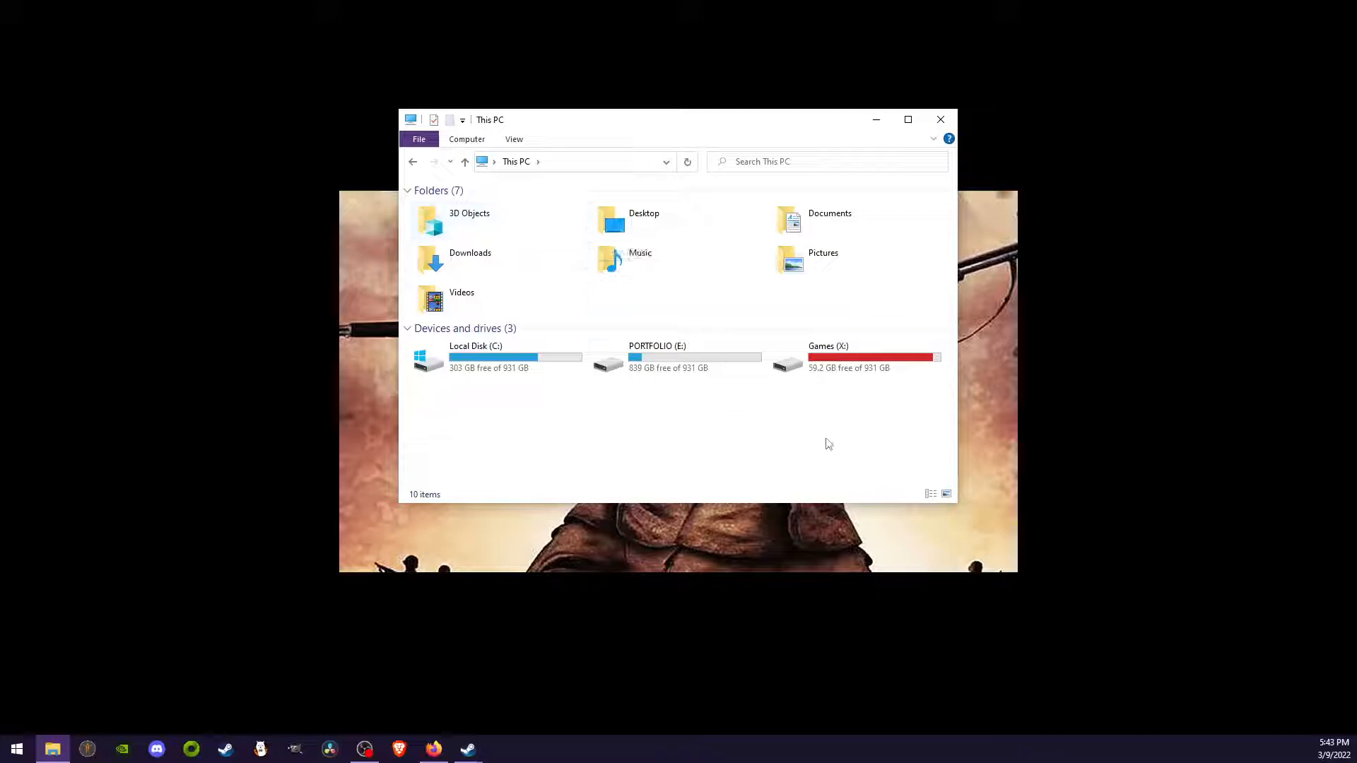
{"action": "mouse_move", "coordinate": [841, 367]}
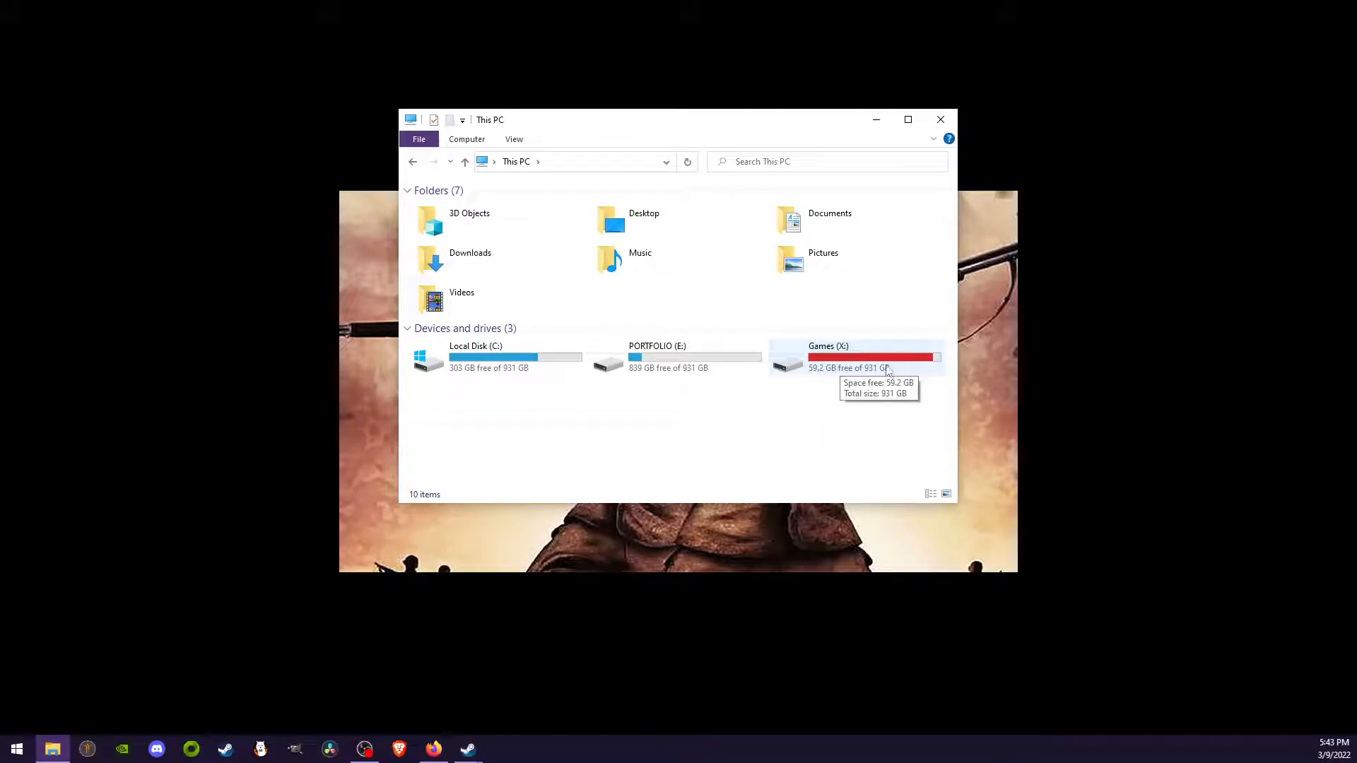
{"action": "double_click", "coordinate": [828, 355]}
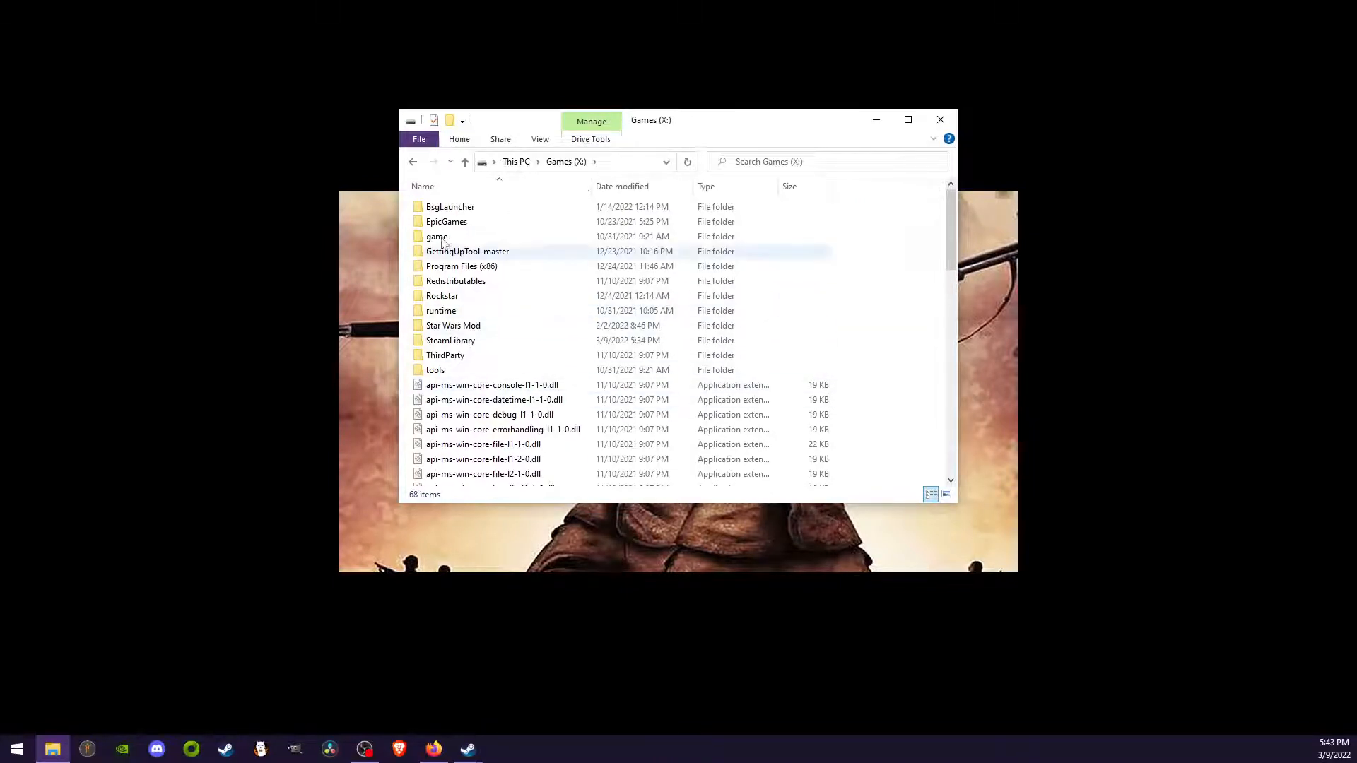
{"action": "double_click", "coordinate": [449, 339]}
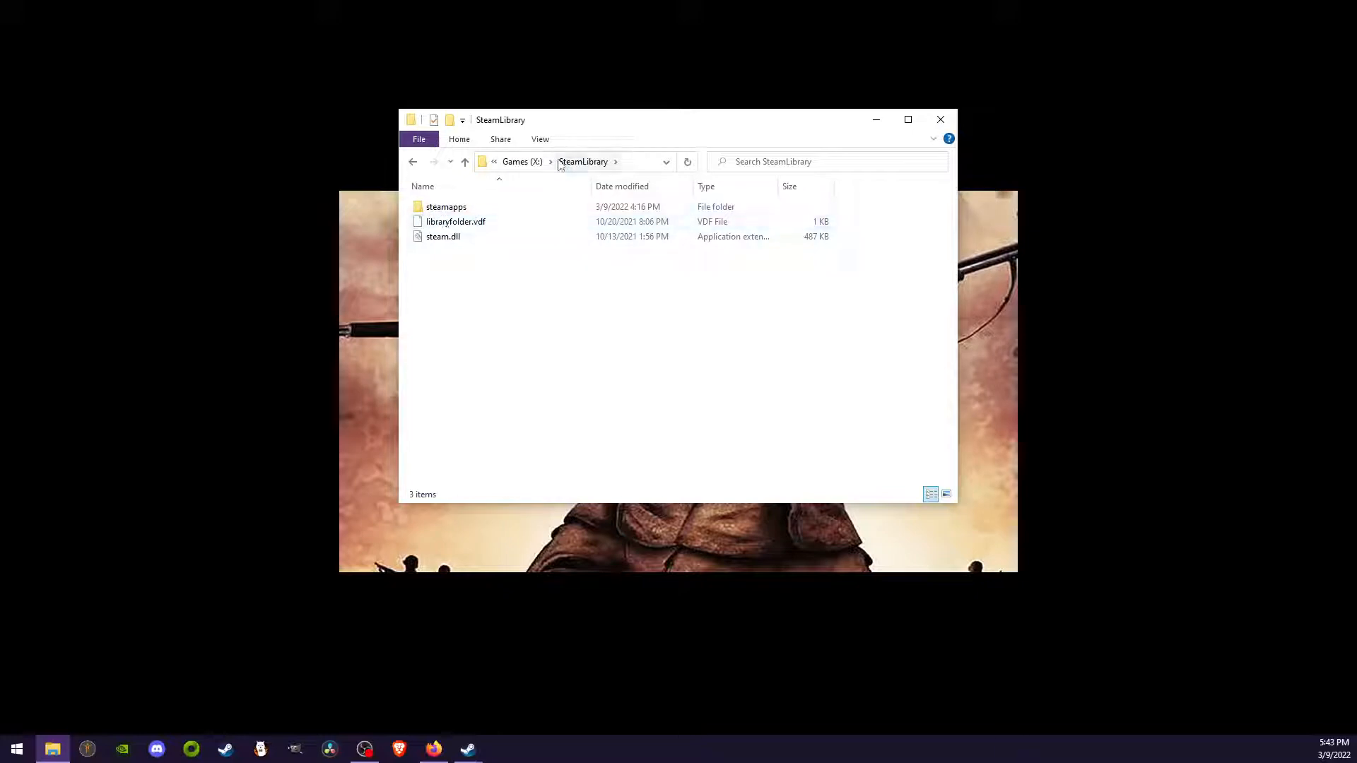
Go into steamapps > common to list the installed game folders
{"action": "left_click", "coordinate": [446, 206]}
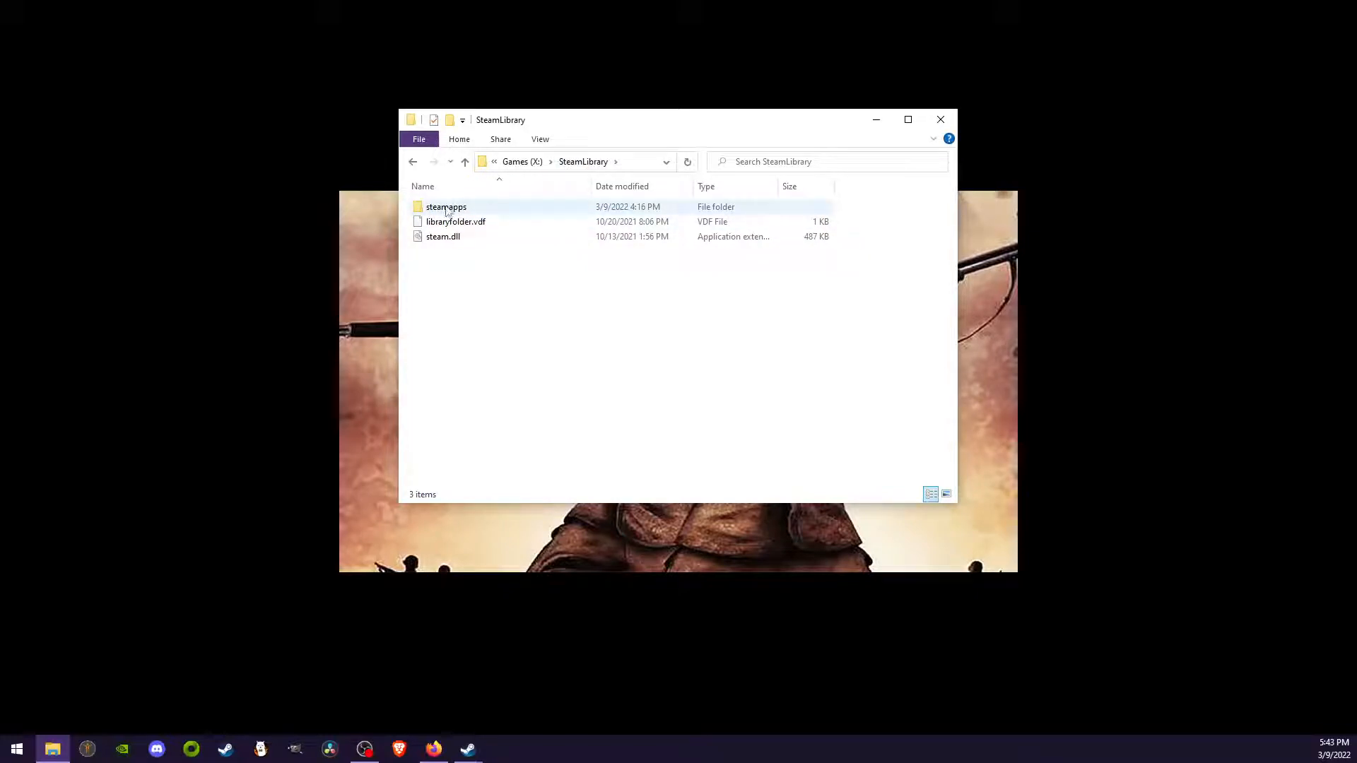
{"action": "double_click", "coordinate": [446, 207]}
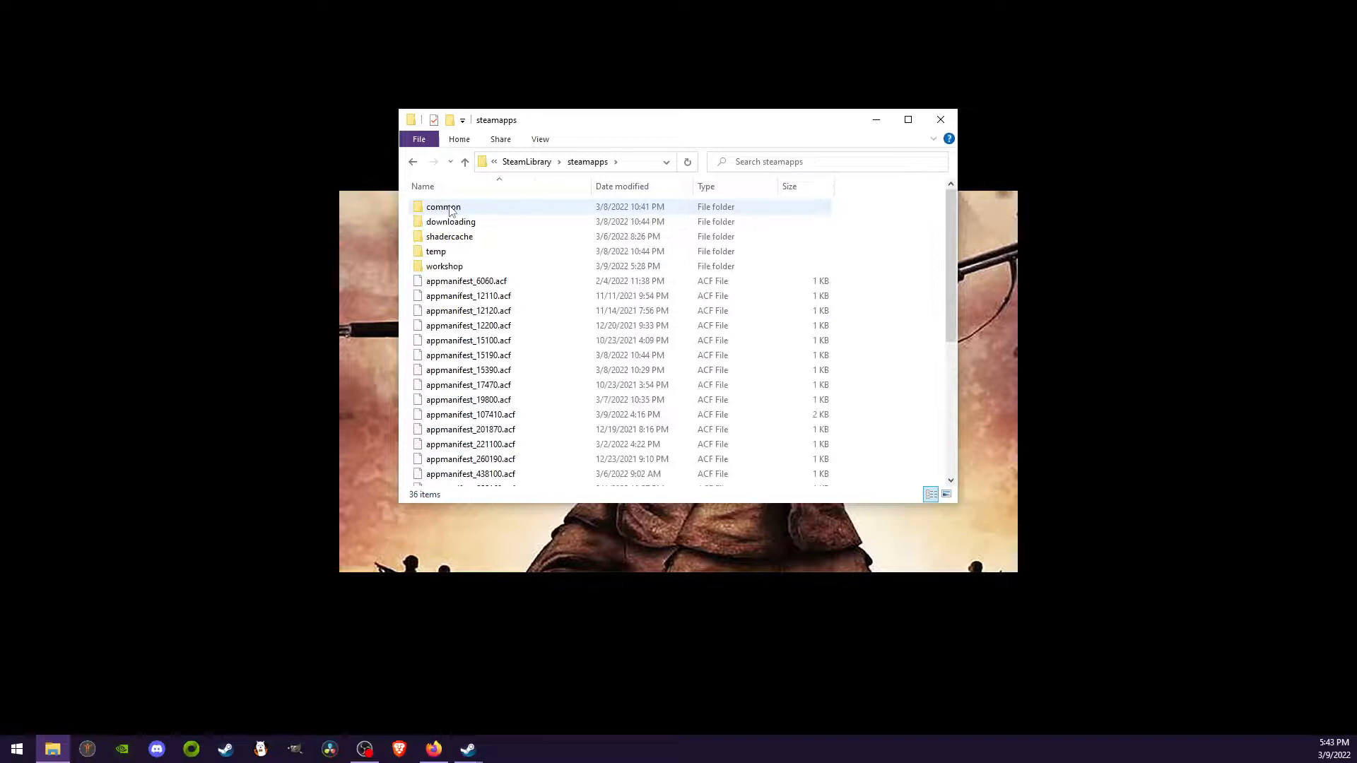
{"action": "left_click", "coordinate": [444, 206]}
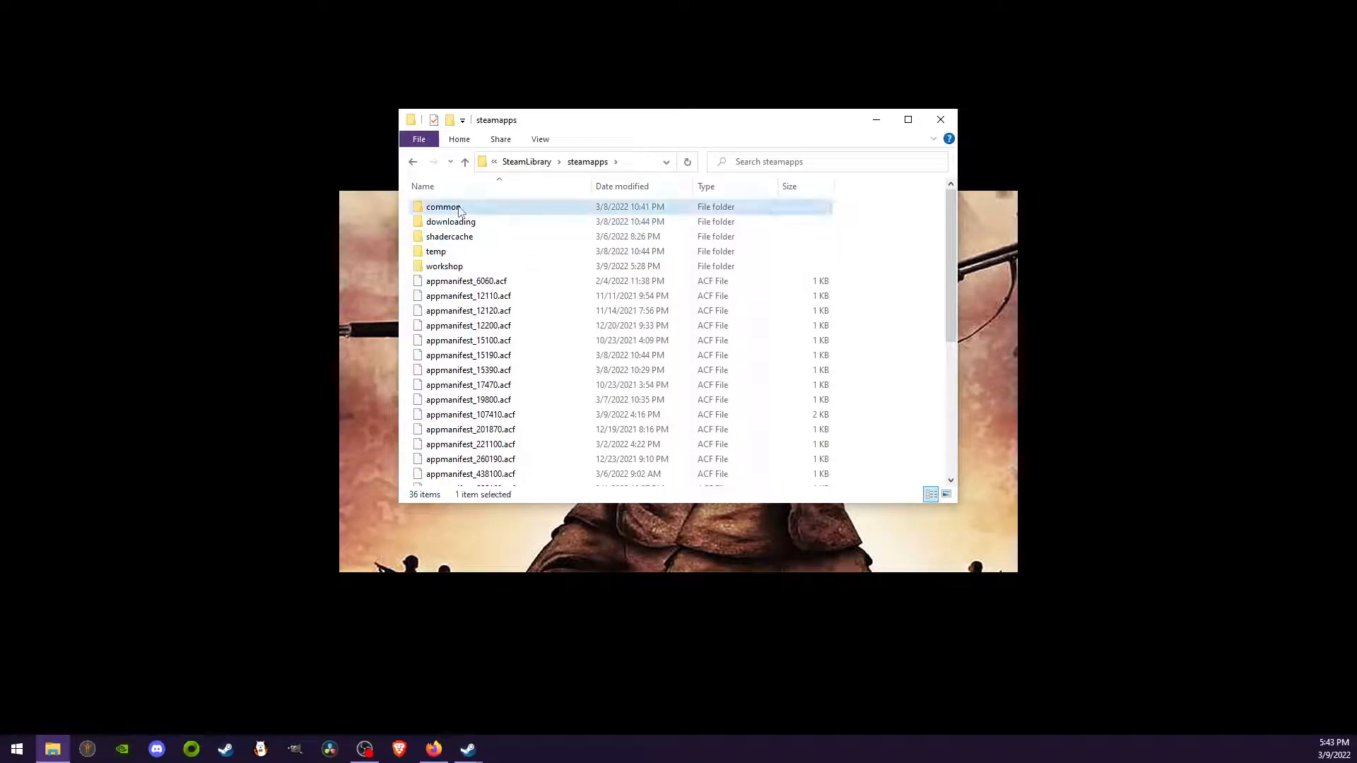
{"action": "double_click", "coordinate": [443, 207]}
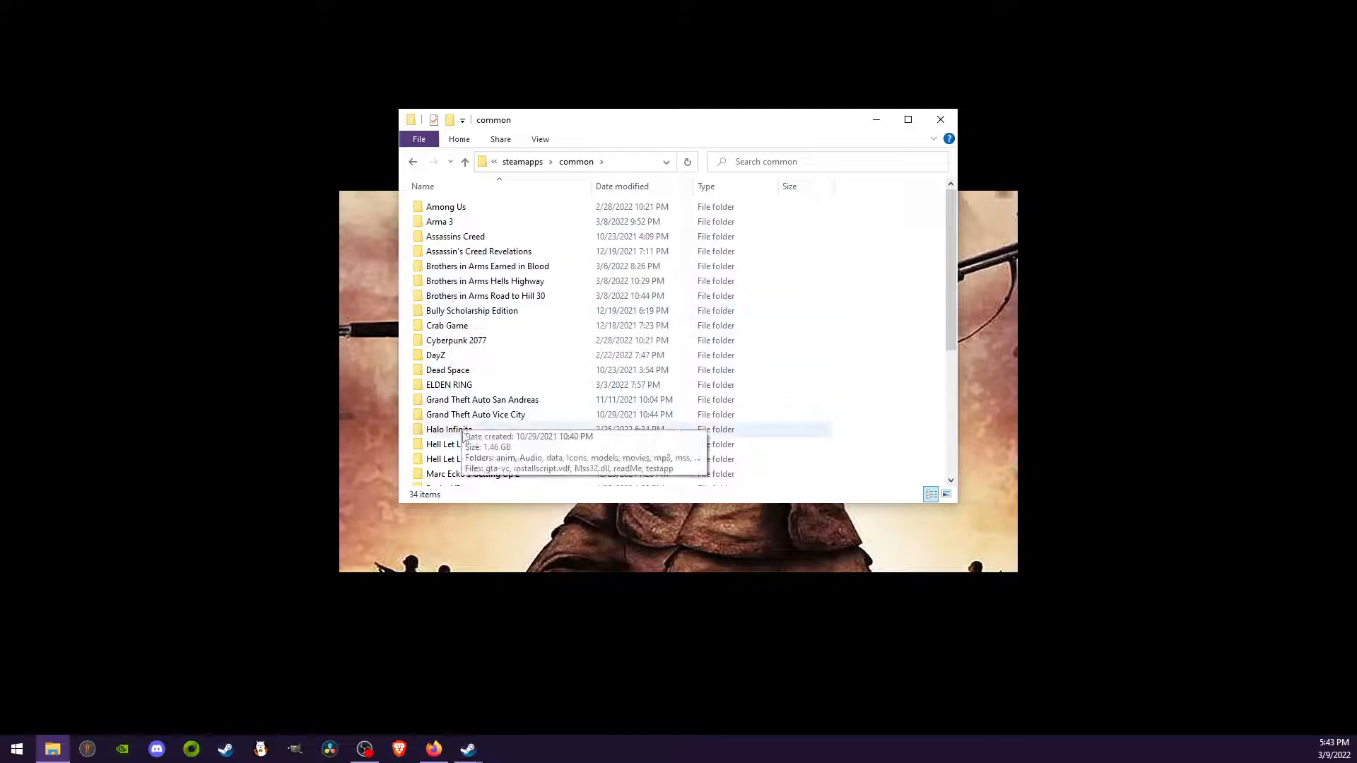
{"action": "scroll", "scroll_direction": "down", "scroll_amount": 3}
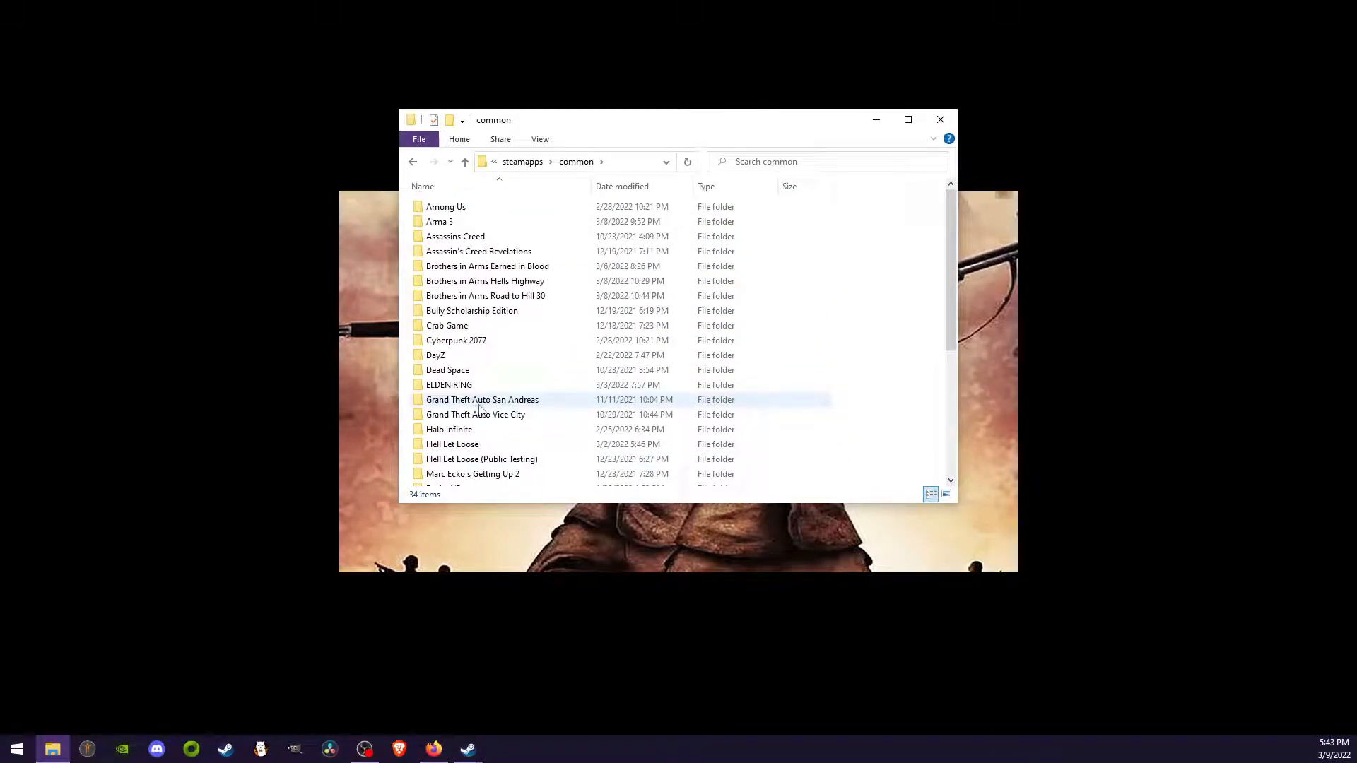
{"action": "mouse_move", "coordinate": [482, 399]}
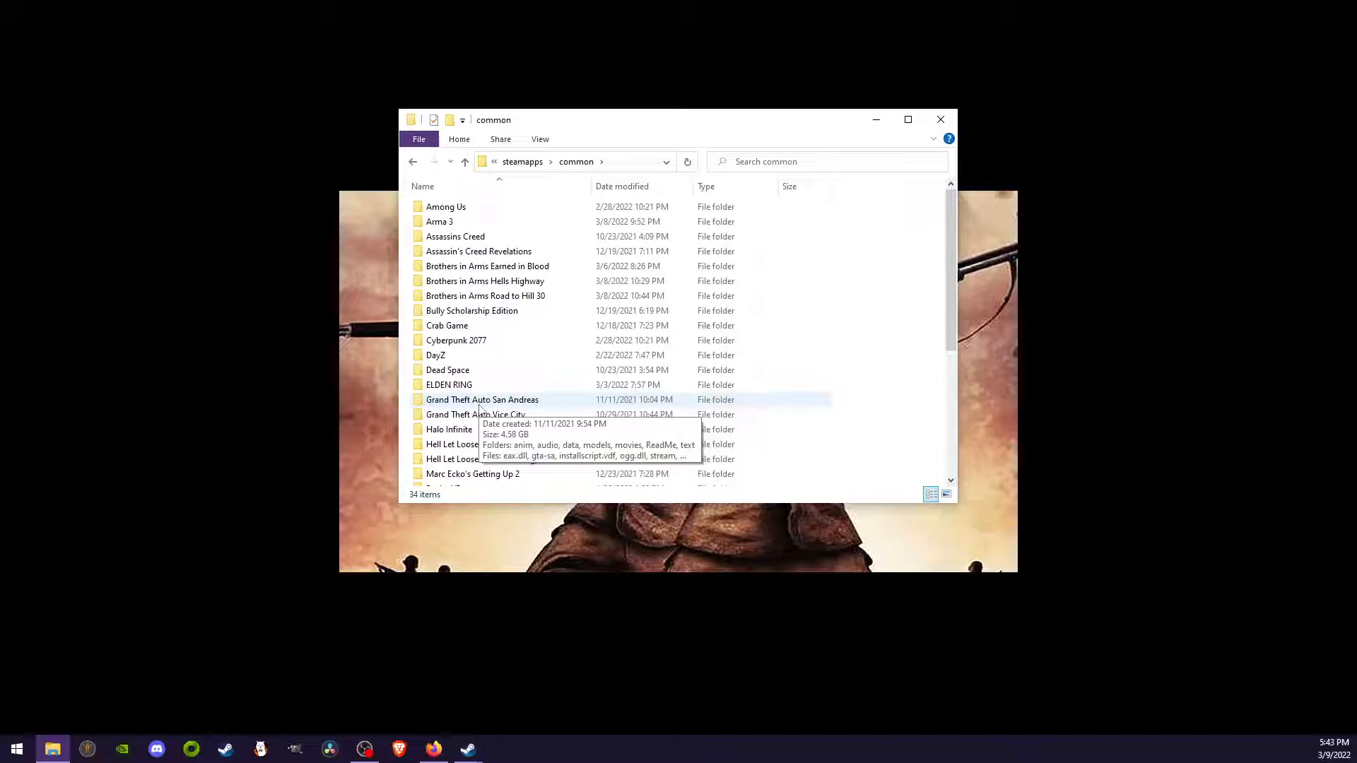
{"action": "mouse_move", "coordinate": [532, 251]}
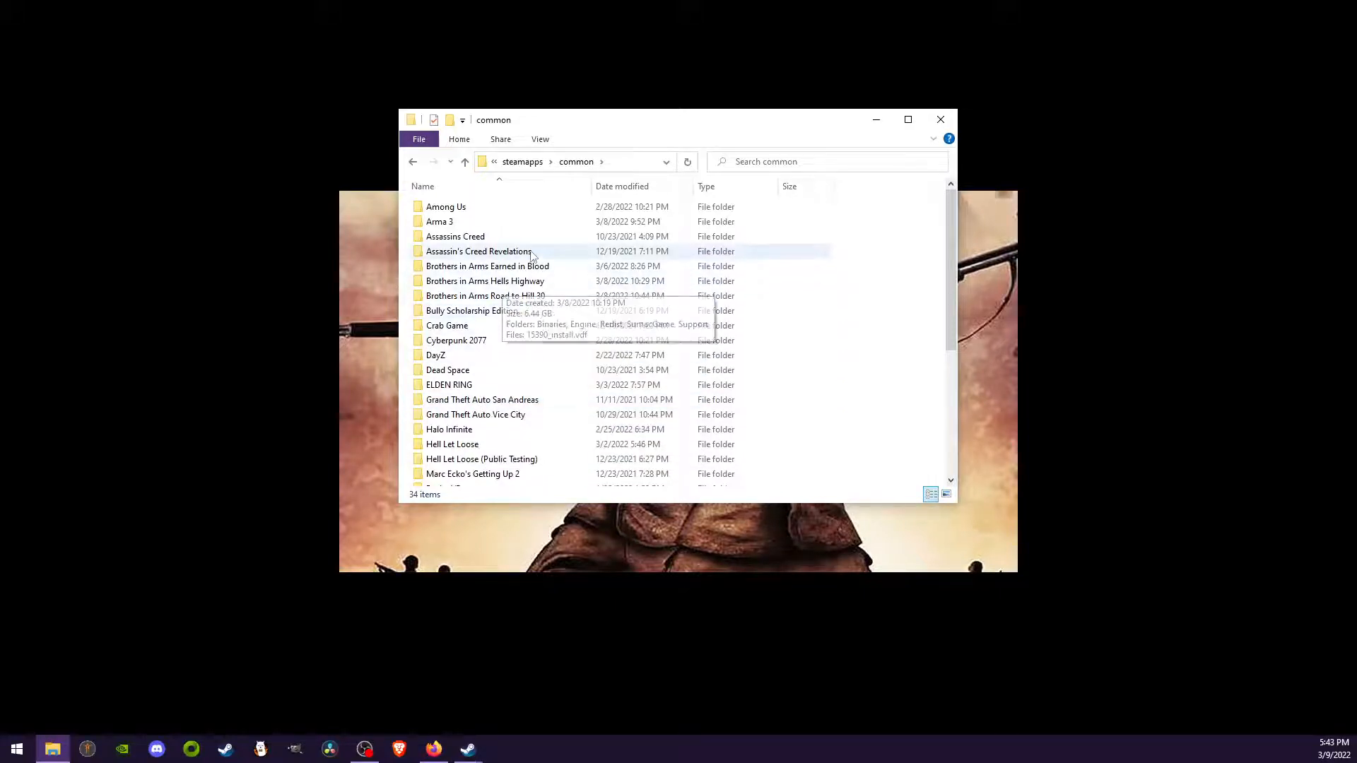
Open Brothers in Arms Hells Highway > Binaries and select the large biahh application
{"action": "left_click", "coordinate": [484, 280]}
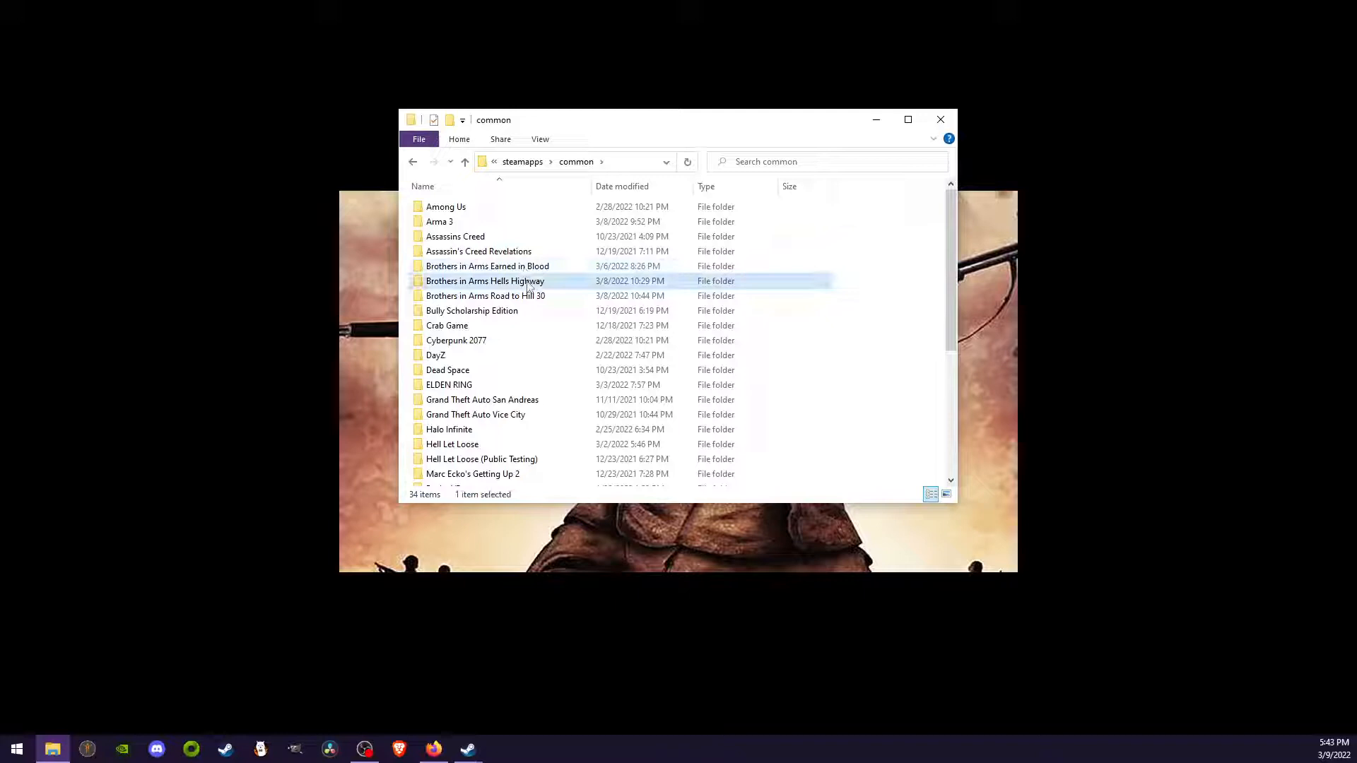
{"action": "double_click", "coordinate": [486, 280]}
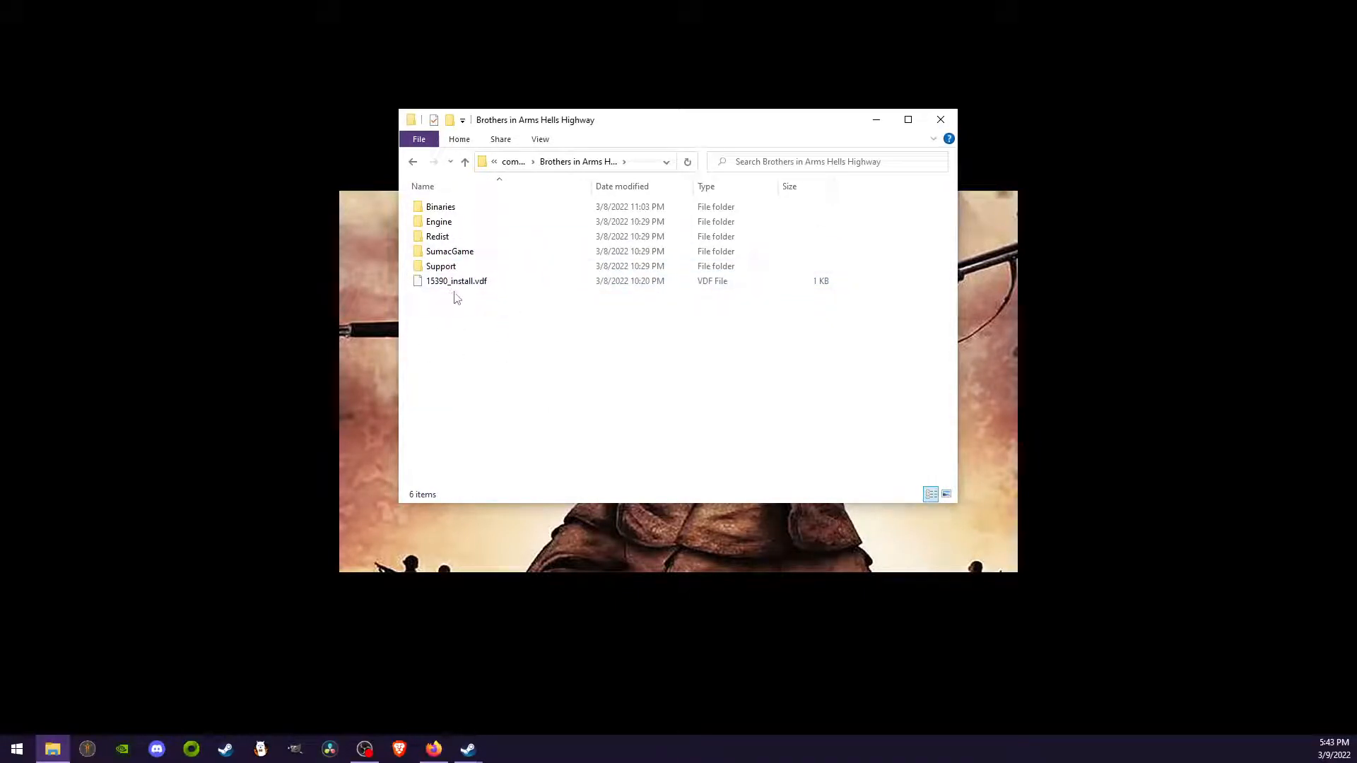
{"action": "double_click", "coordinate": [441, 206]}
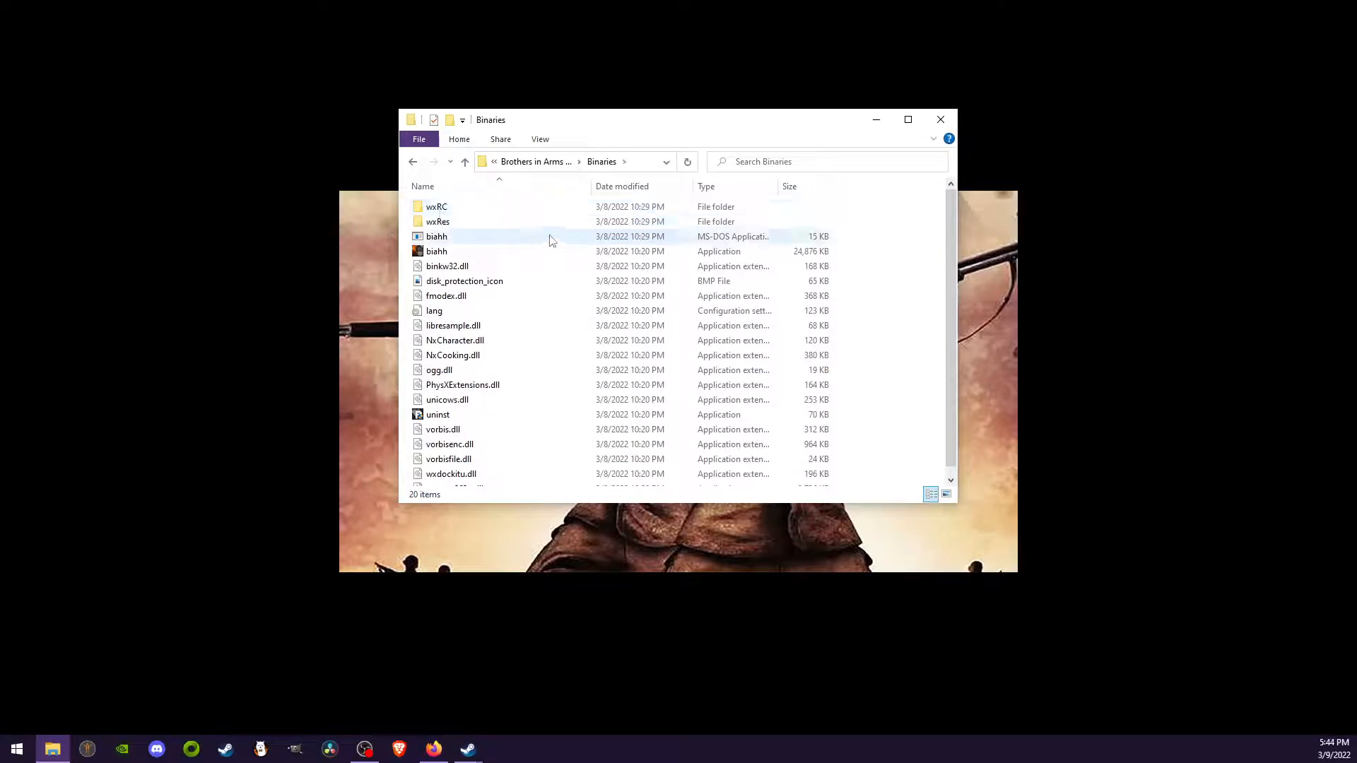
{"action": "mouse_move", "coordinate": [457, 255]}
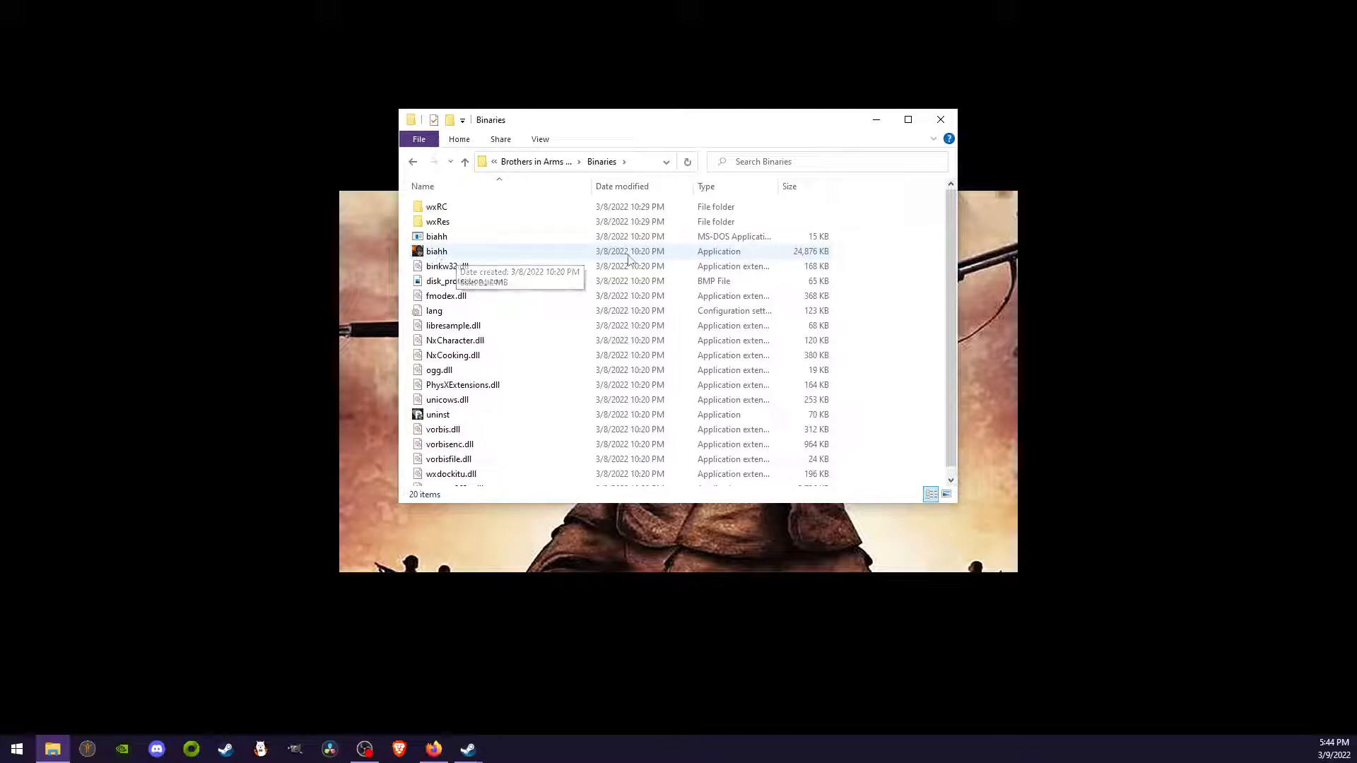
{"action": "left_click", "coordinate": [437, 252]}
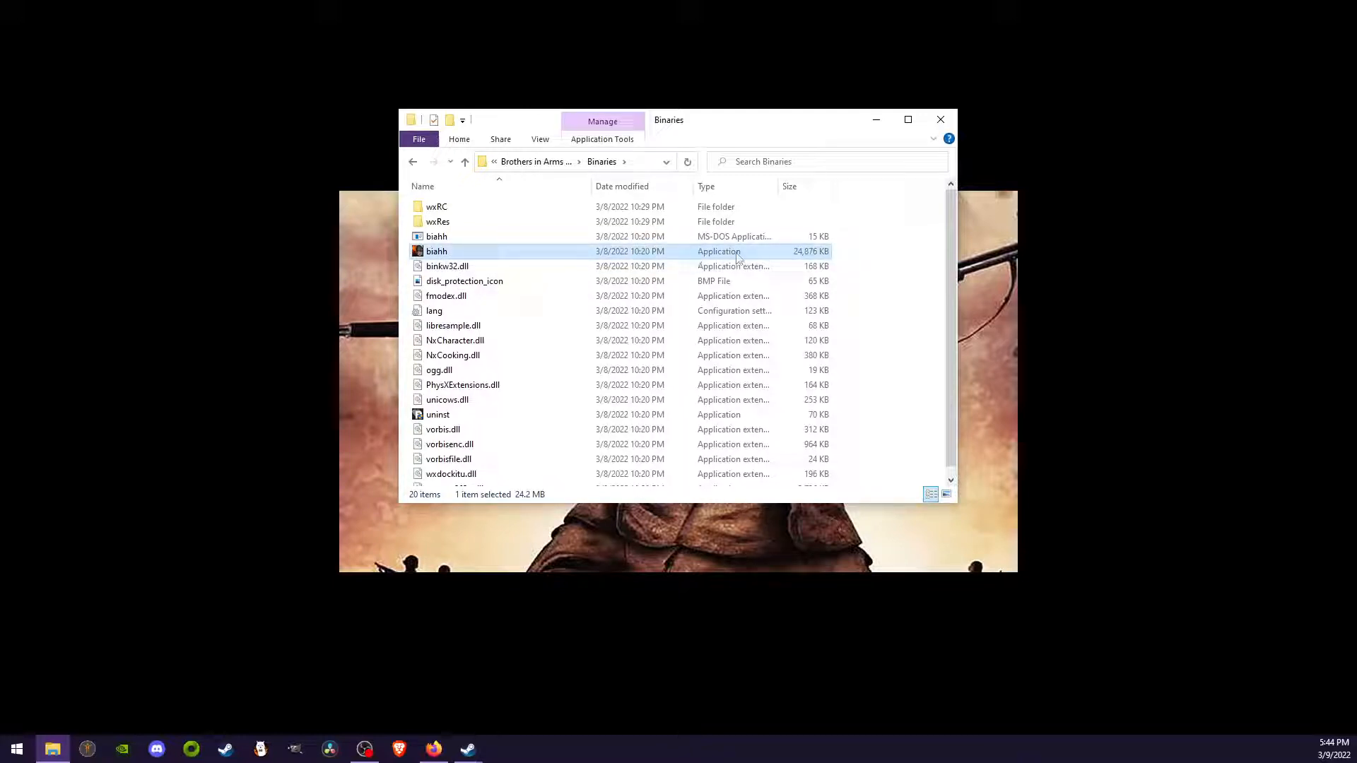
{"action": "mouse_move", "coordinate": [720, 257]}
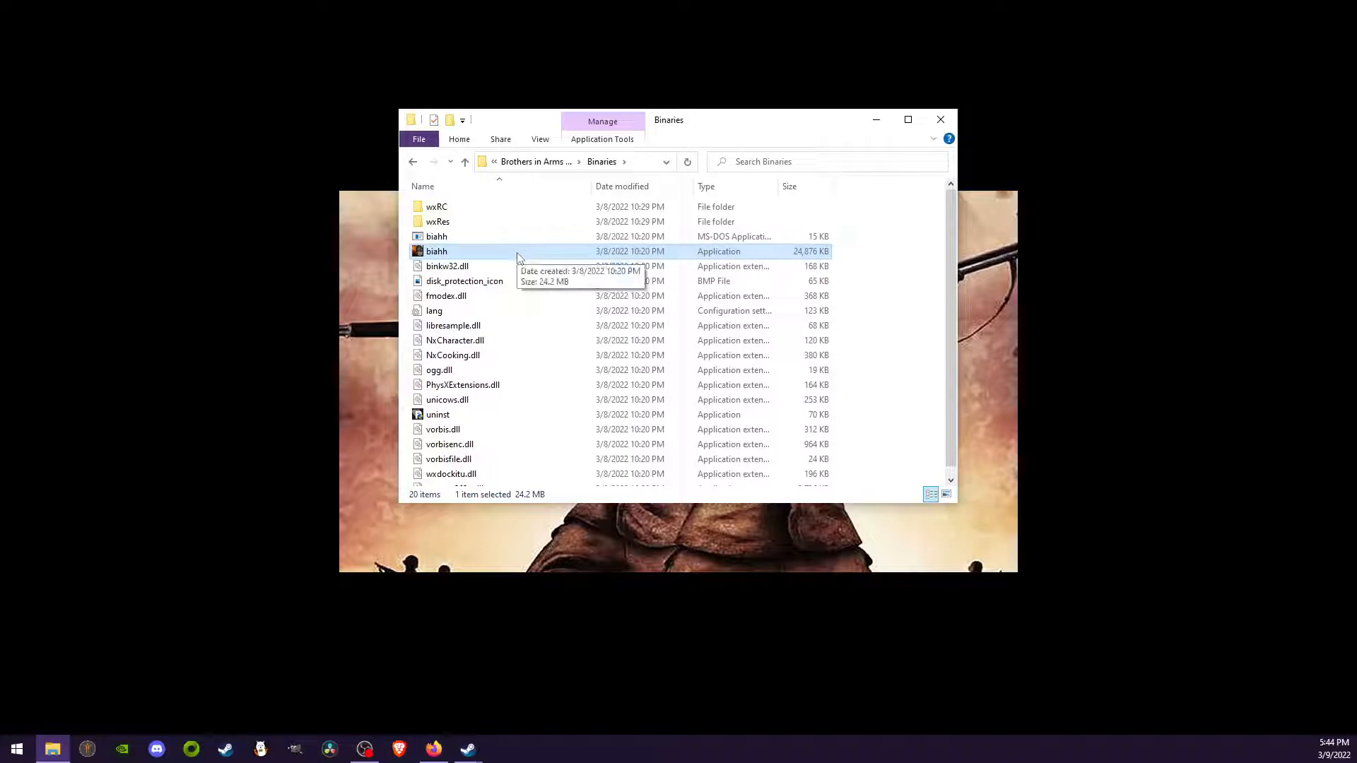
Create a desktop shortcut to the biahh application and close the Binaries window
{"action": "right_click", "coordinate": [436, 251]}
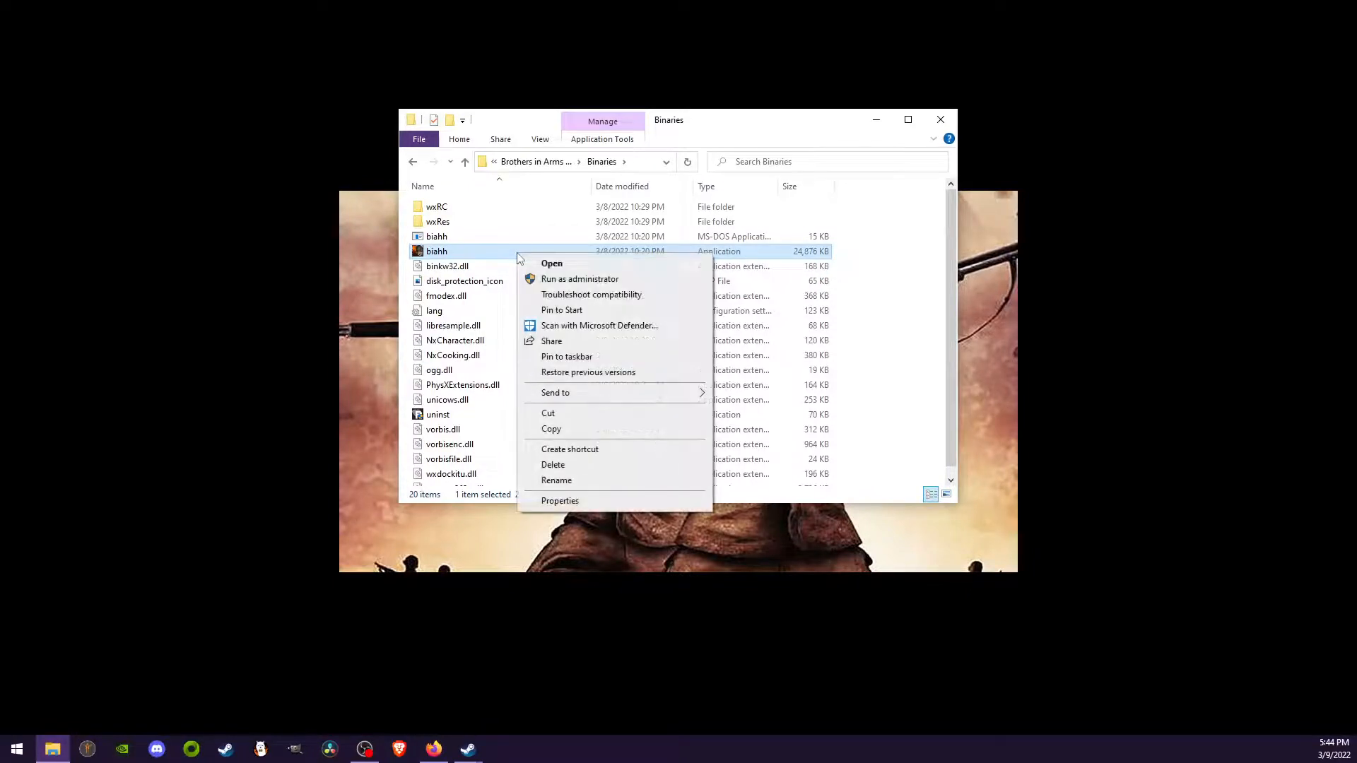
{"action": "mouse_move", "coordinate": [582, 461]}
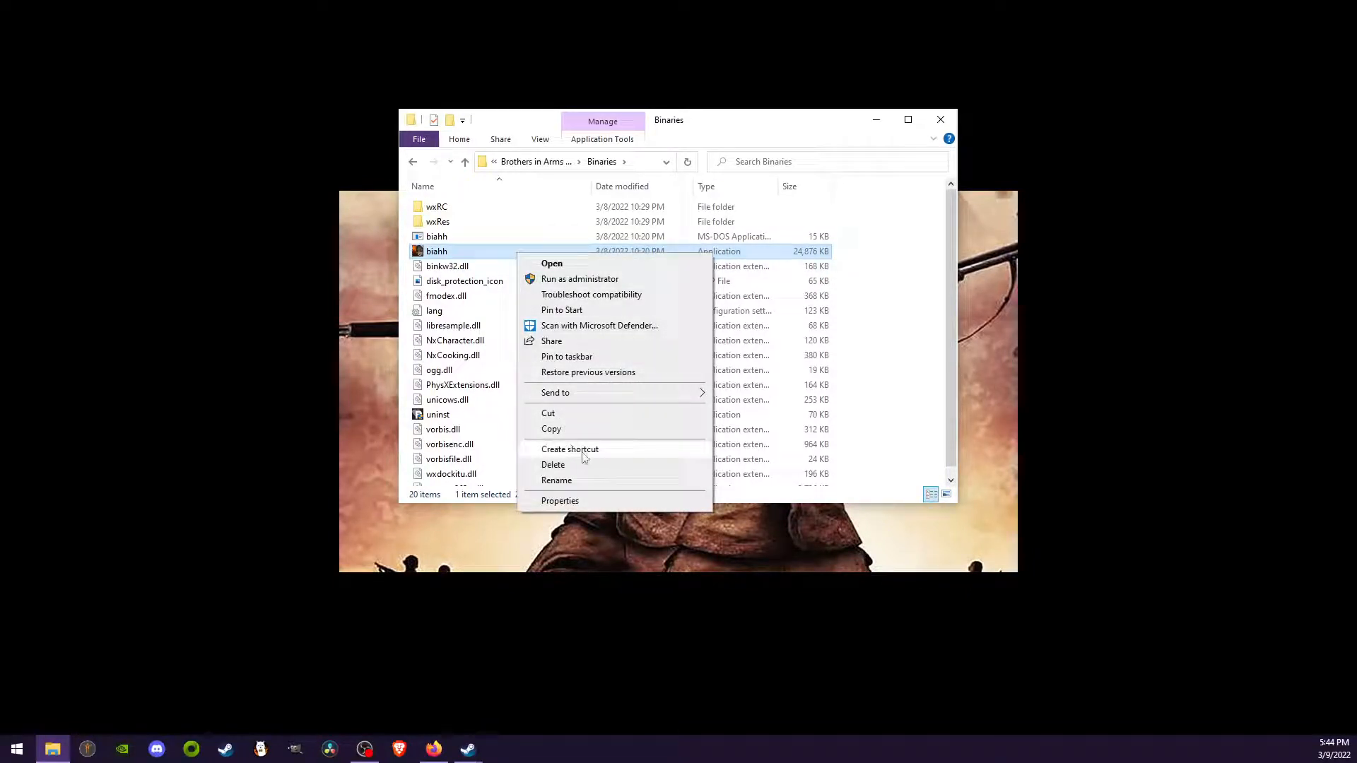
{"action": "left_click", "coordinate": [569, 450]}
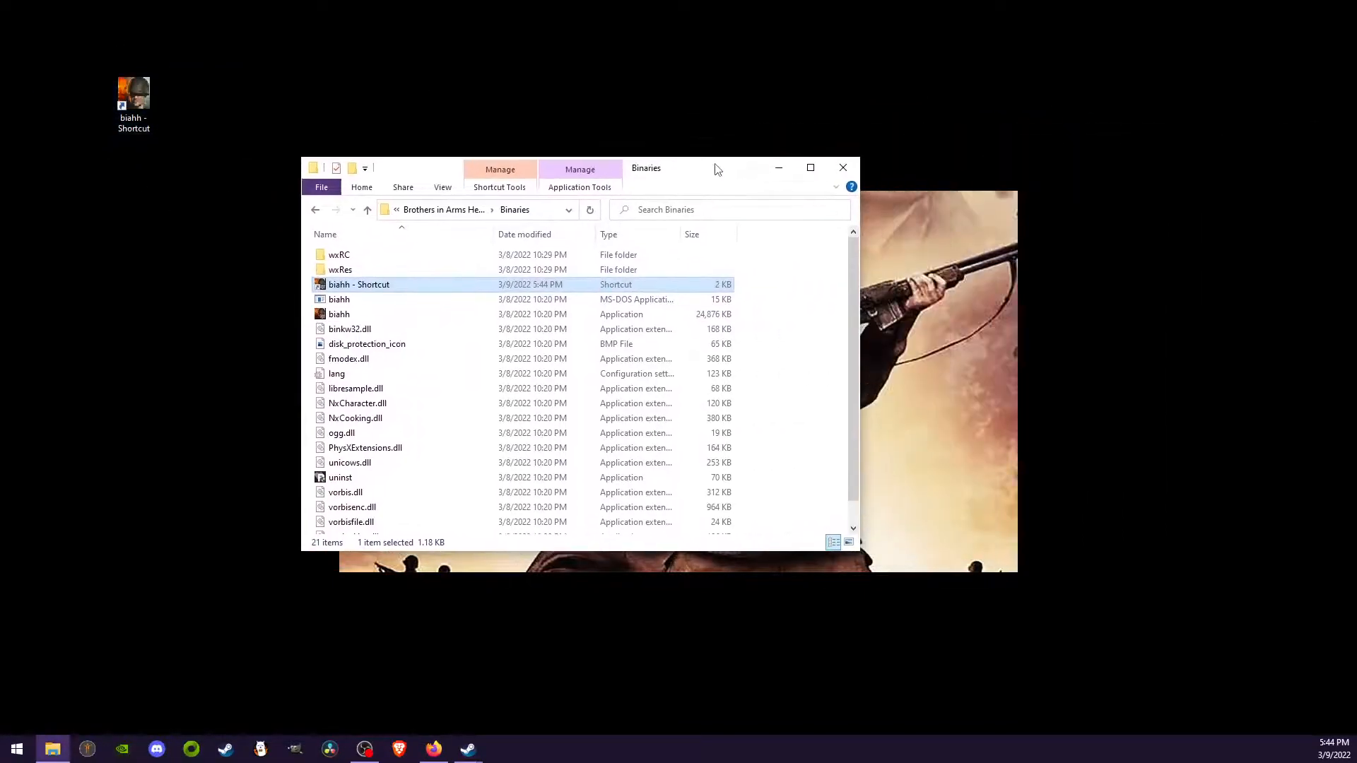
{"action": "mouse_move", "coordinate": [812, 172]}
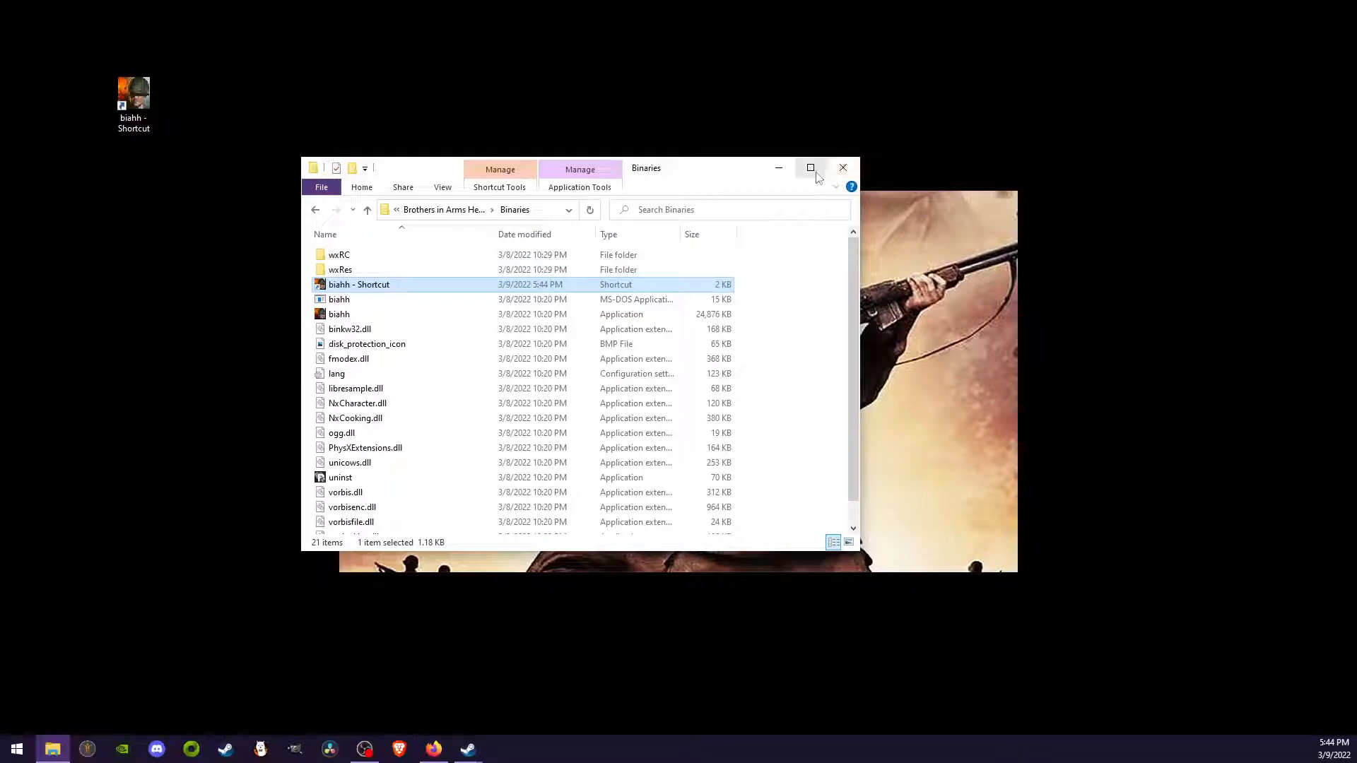
{"action": "left_click", "coordinate": [843, 167]}
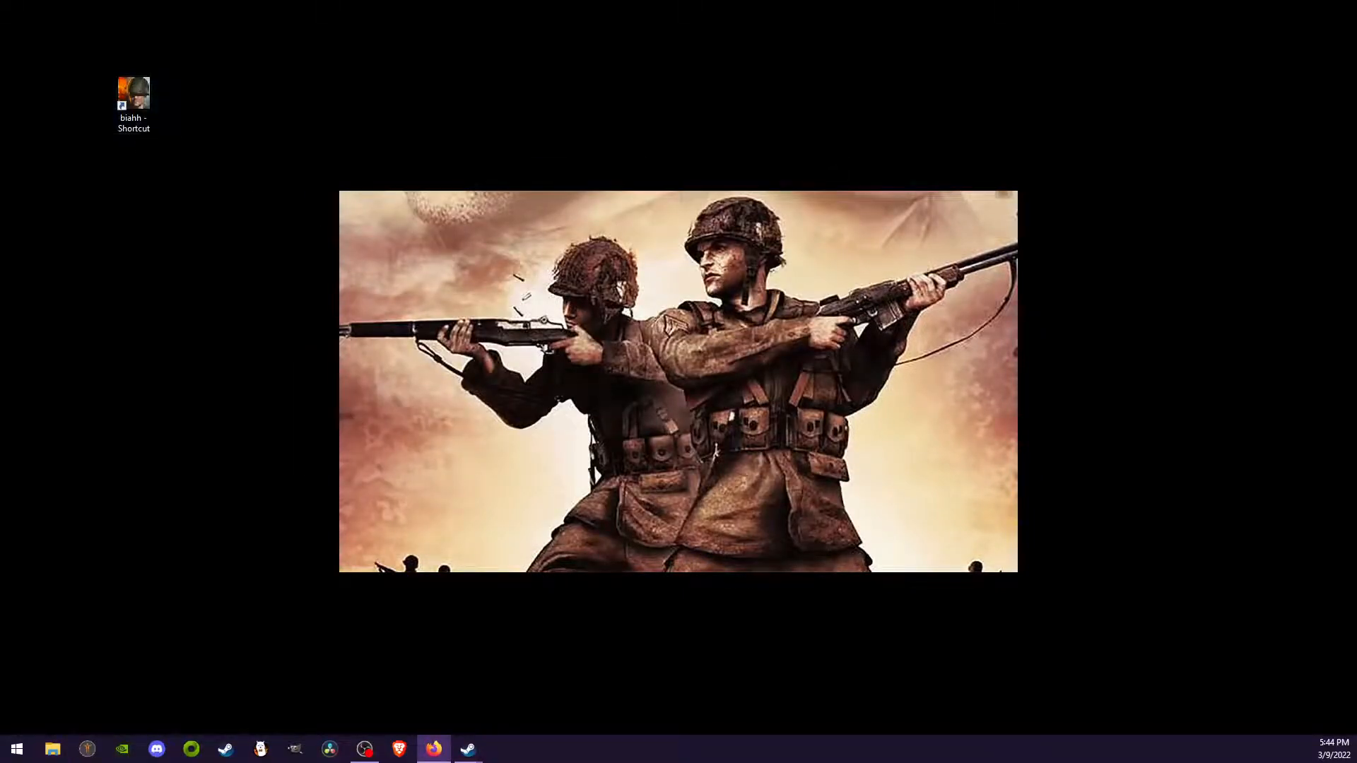
Rename the desktop shortcut to 'biahh - EDITOR'
{"action": "right_click", "coordinate": [133, 92]}
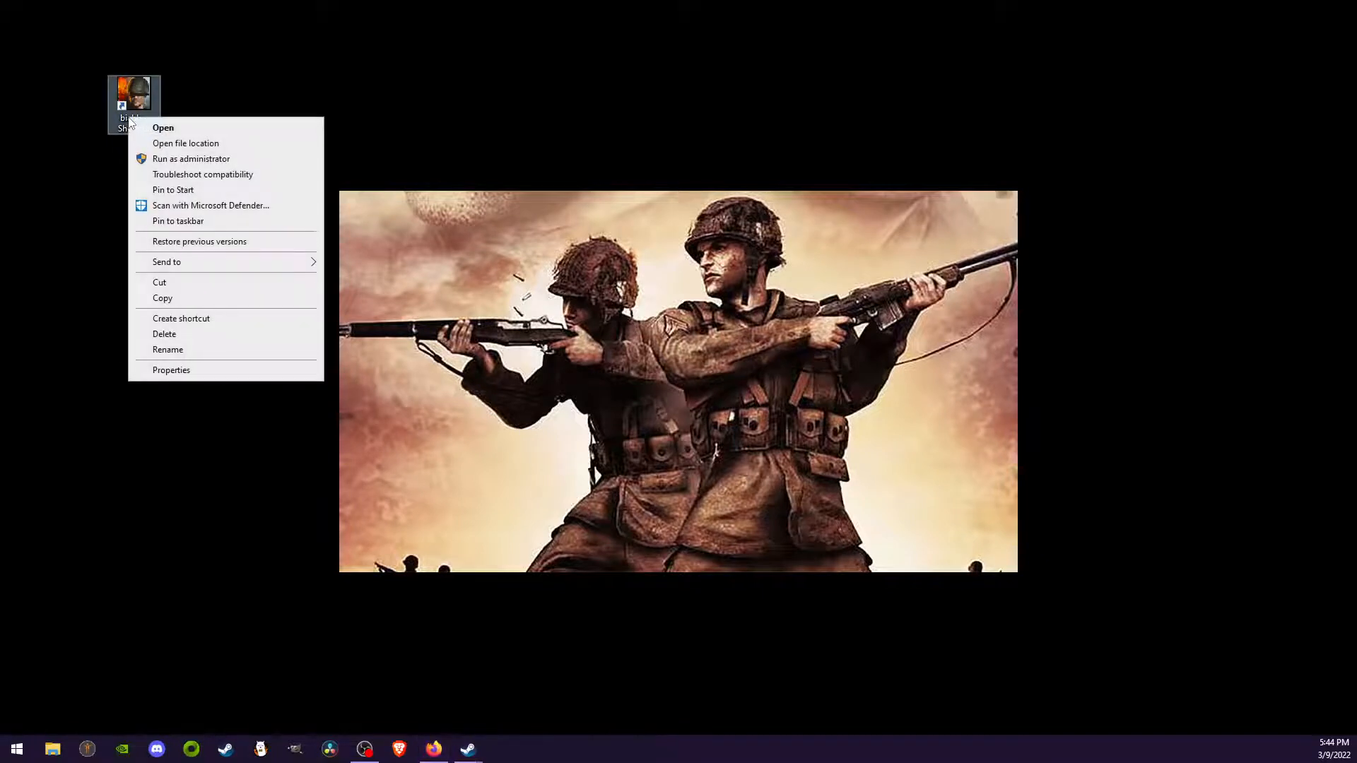
{"action": "mouse_move", "coordinate": [185, 355]}
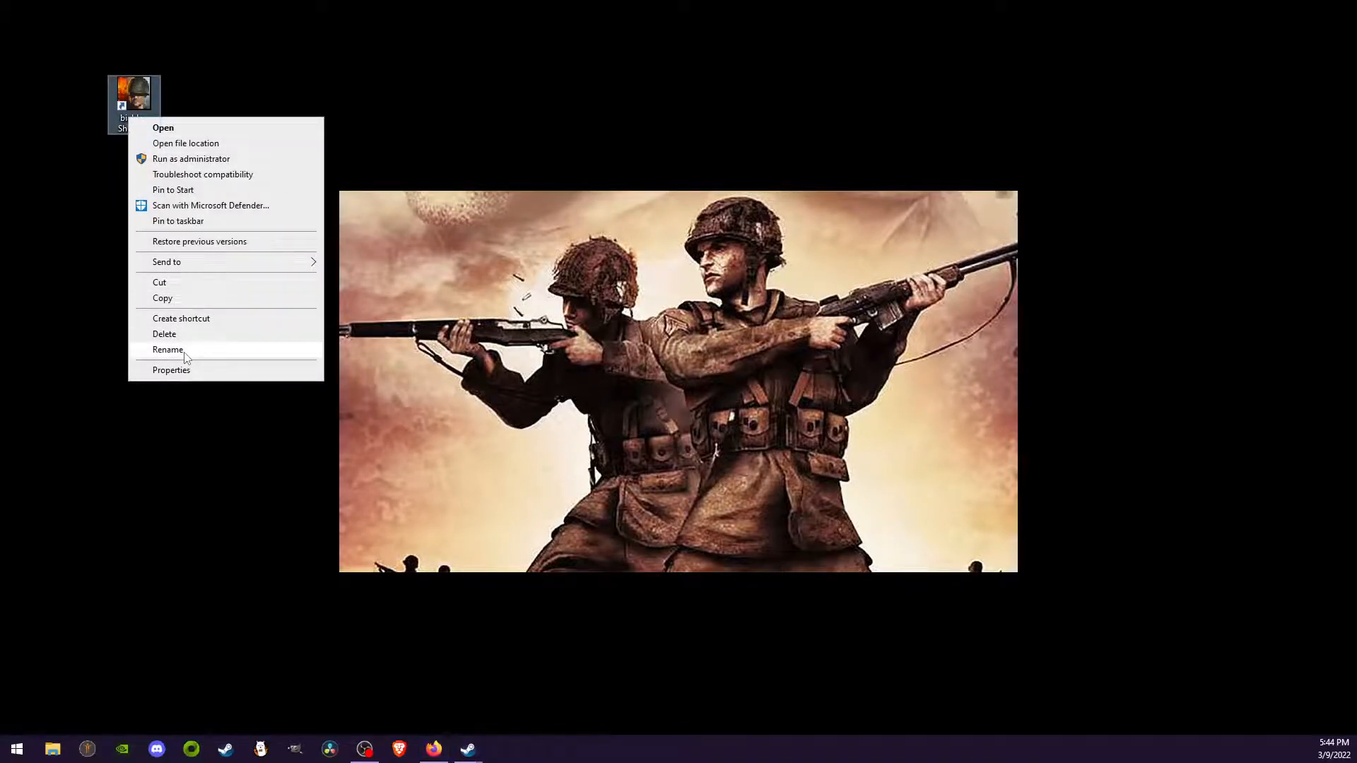
{"action": "left_click", "coordinate": [167, 349]}
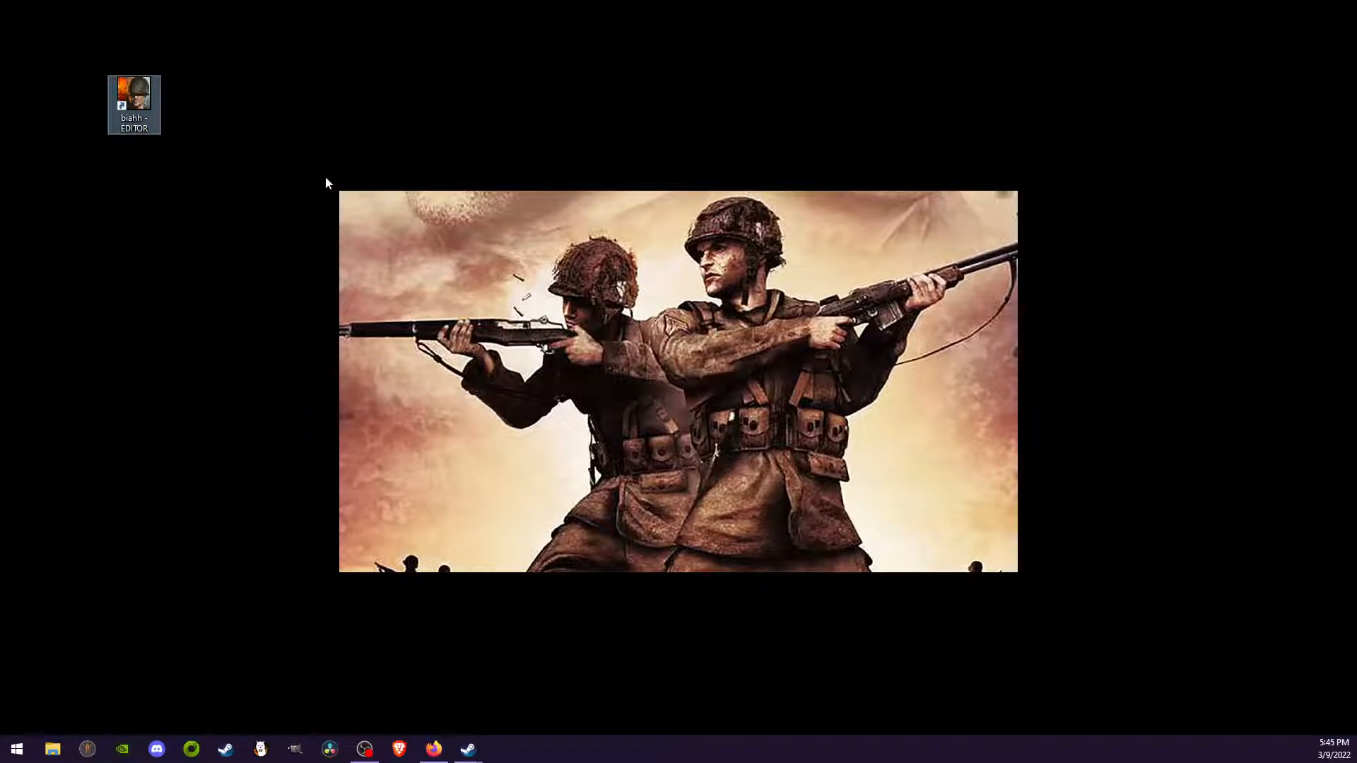
Open the shortcut's Properties and position within the Target executable path
{"action": "right_click", "coordinate": [133, 102]}
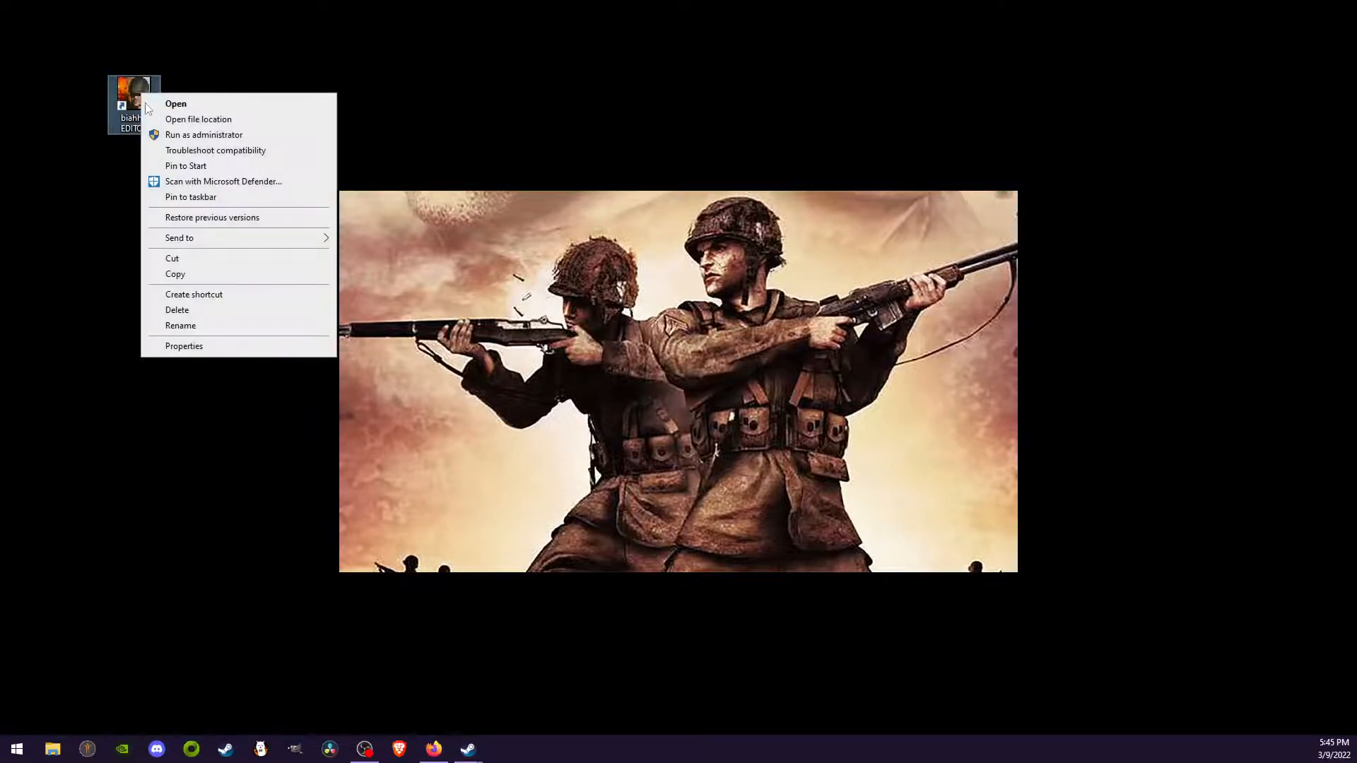
{"action": "left_click", "coordinate": [183, 345]}
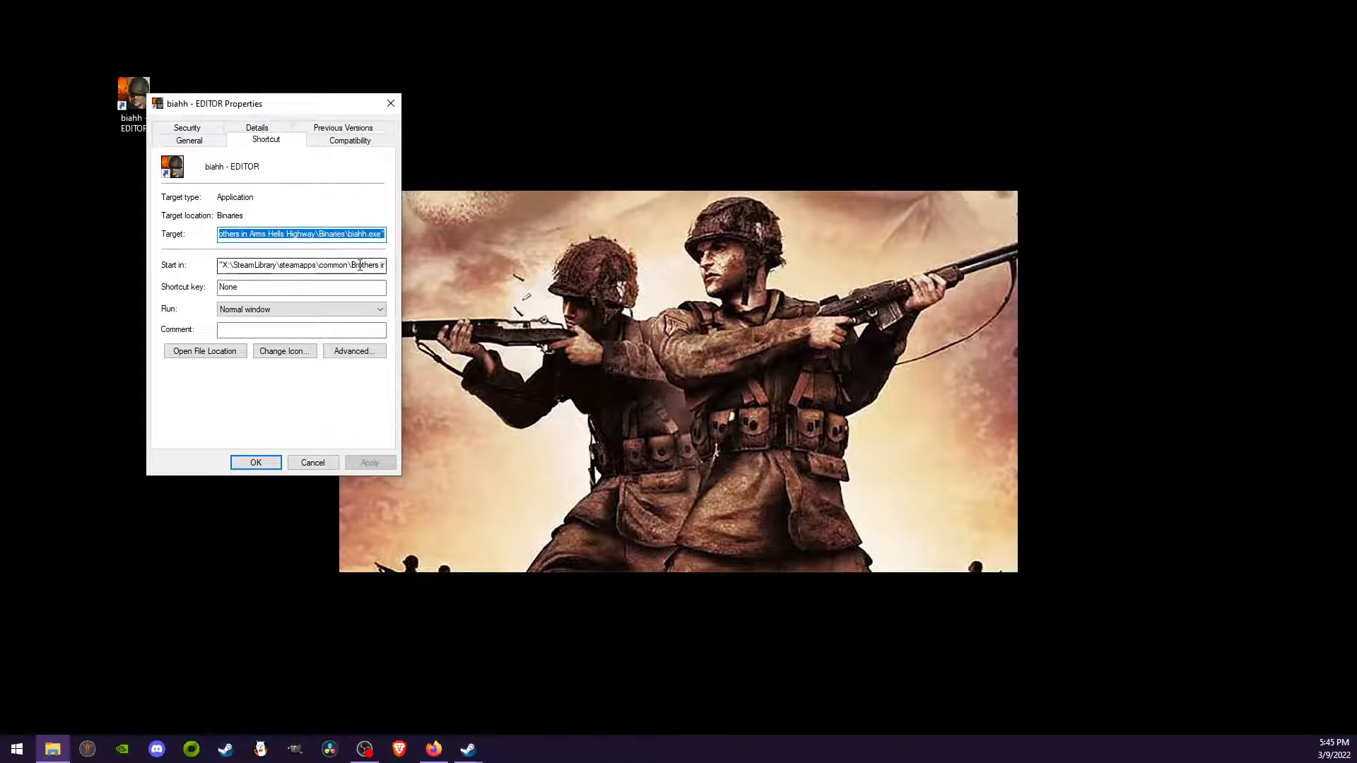
{"action": "left_click", "coordinate": [324, 235]}
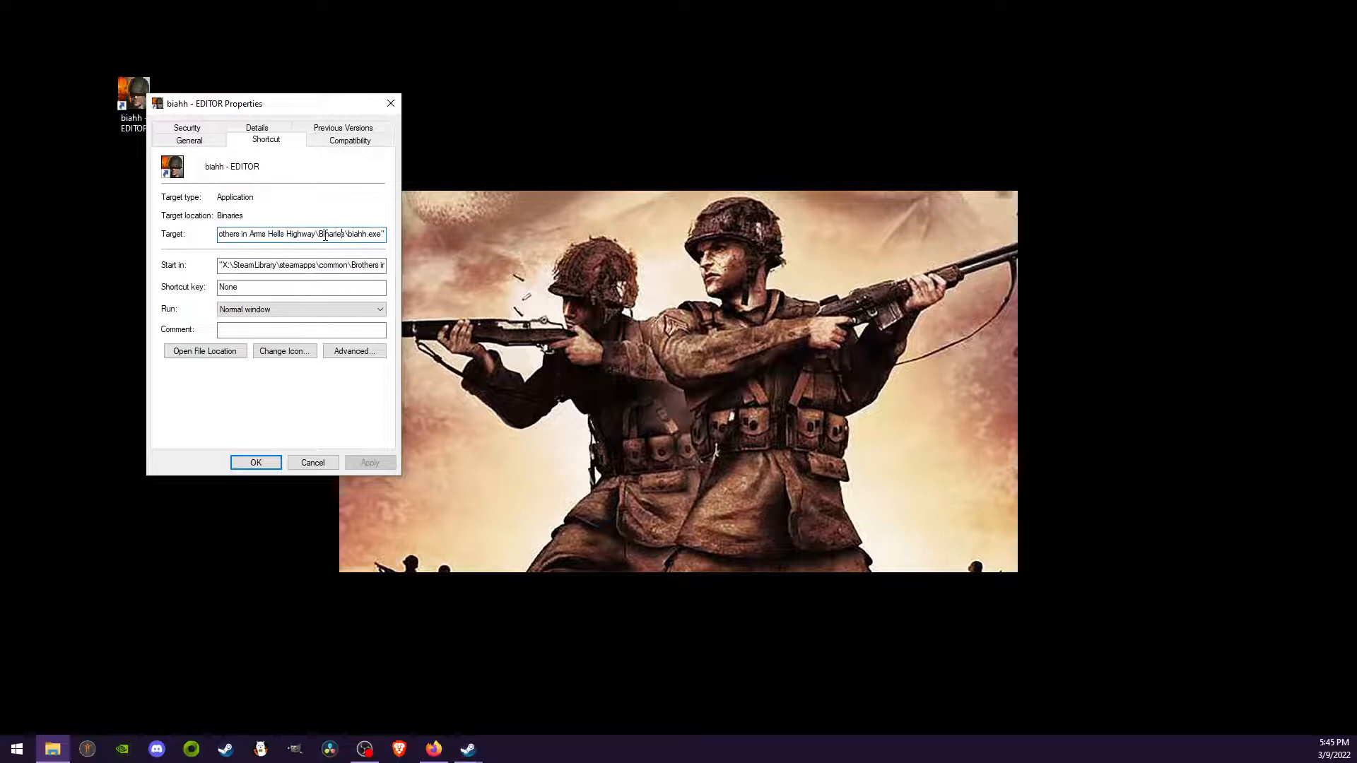
{"action": "left_click_drag", "start_coordinate": [314, 234], "coordinate": [384, 233]}
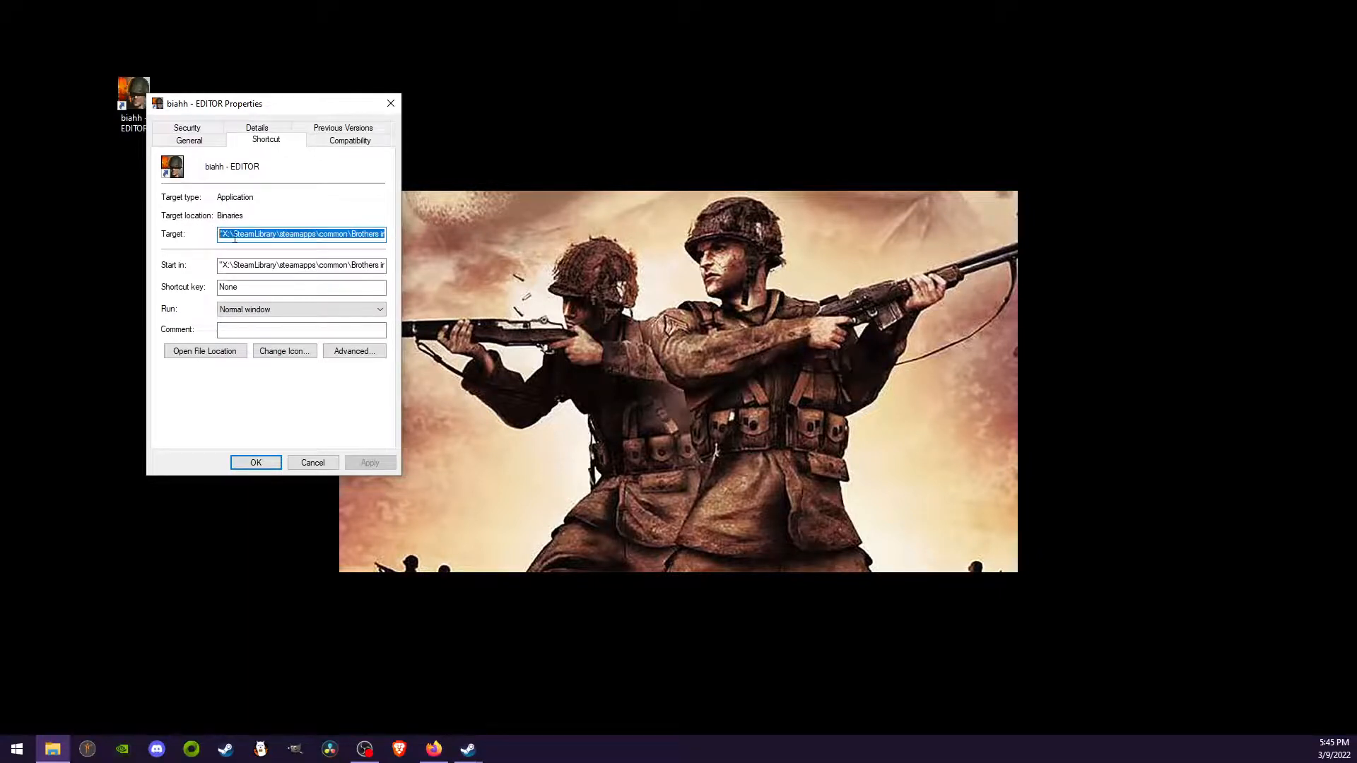
{"action": "left_click", "coordinate": [233, 235]}
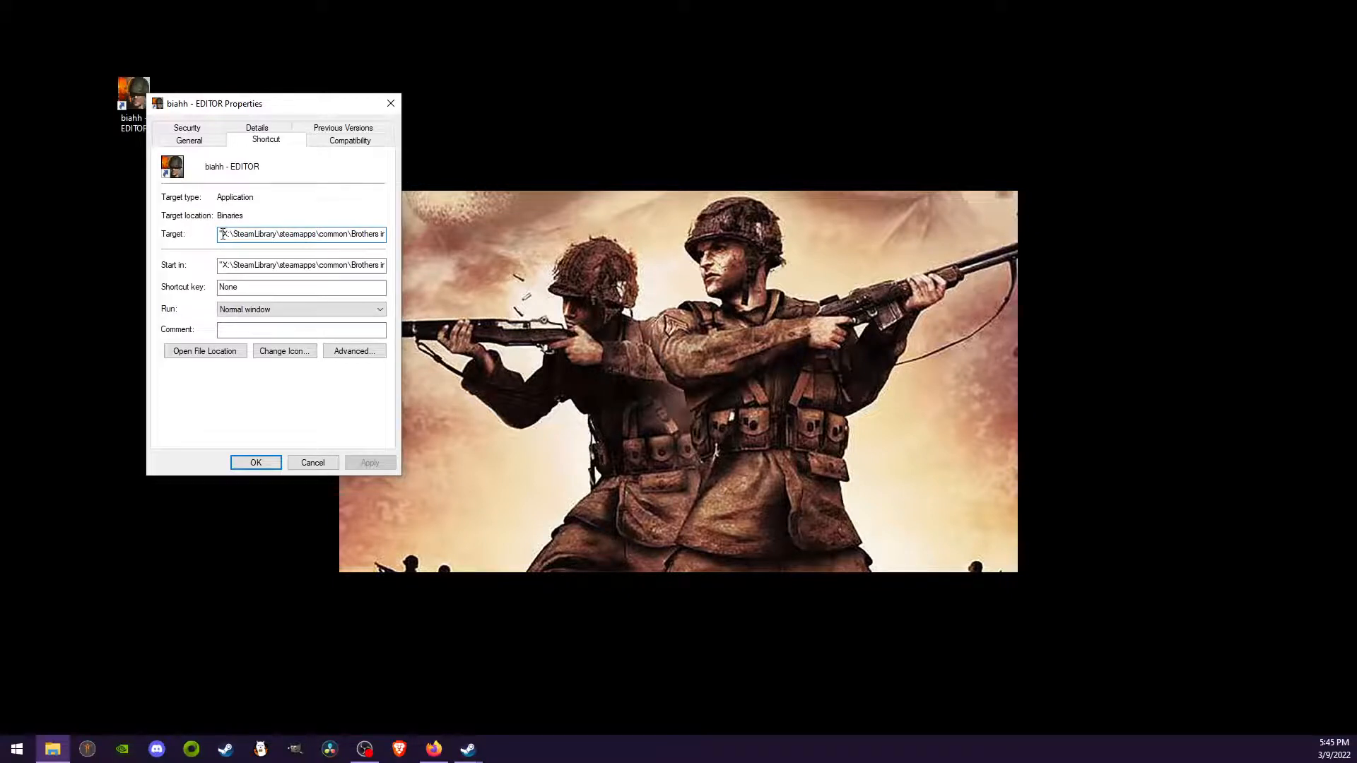
{"action": "double_click", "coordinate": [247, 234]}
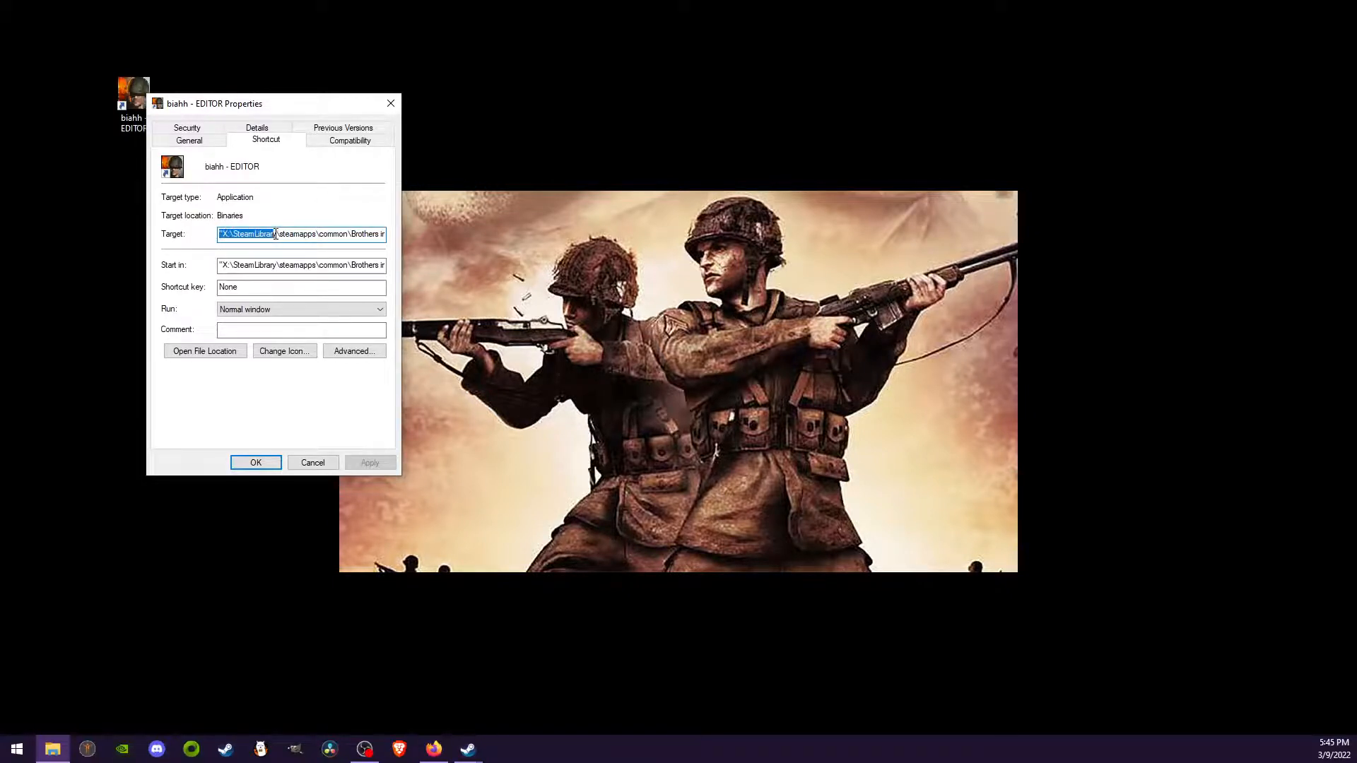
{"action": "left_click", "coordinate": [225, 234]}
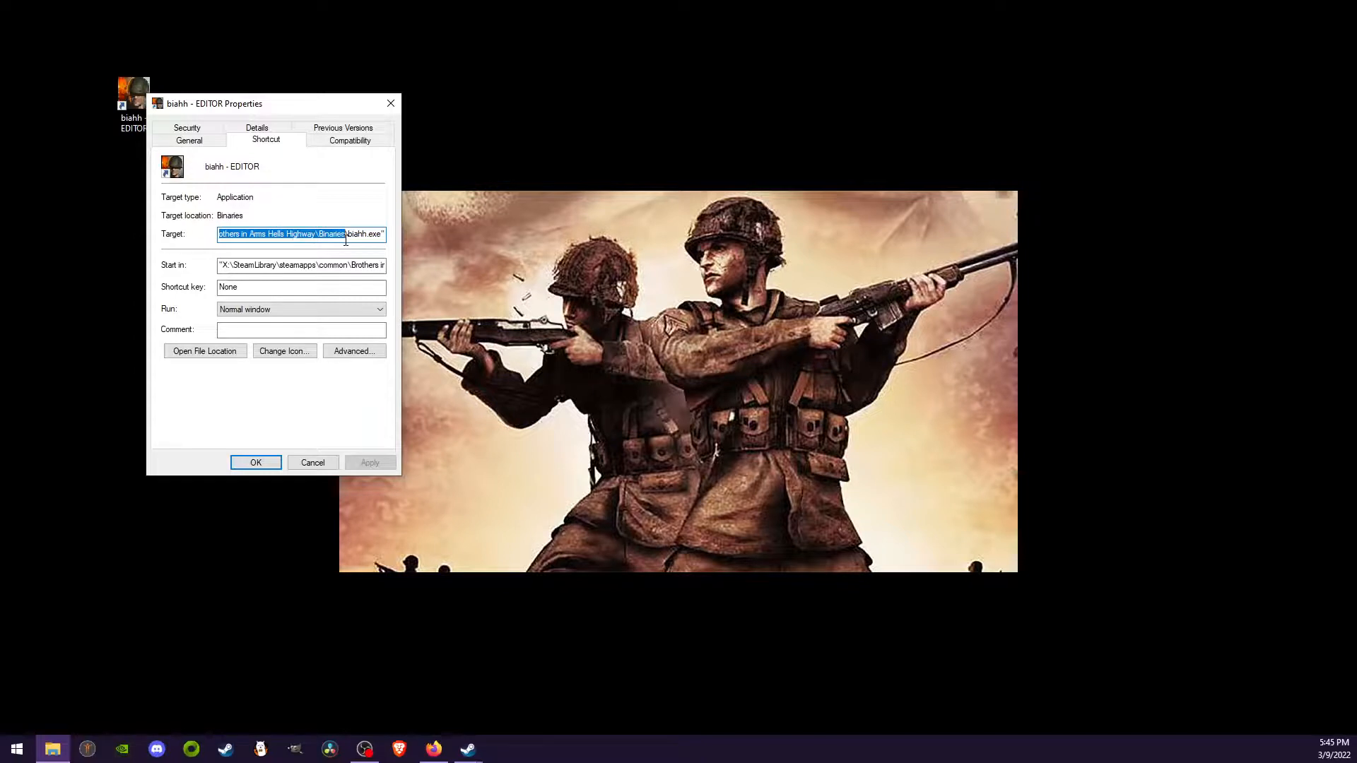
Append the ' editor' launch argument at the end of the Target path
{"action": "left_click", "coordinate": [370, 234]}
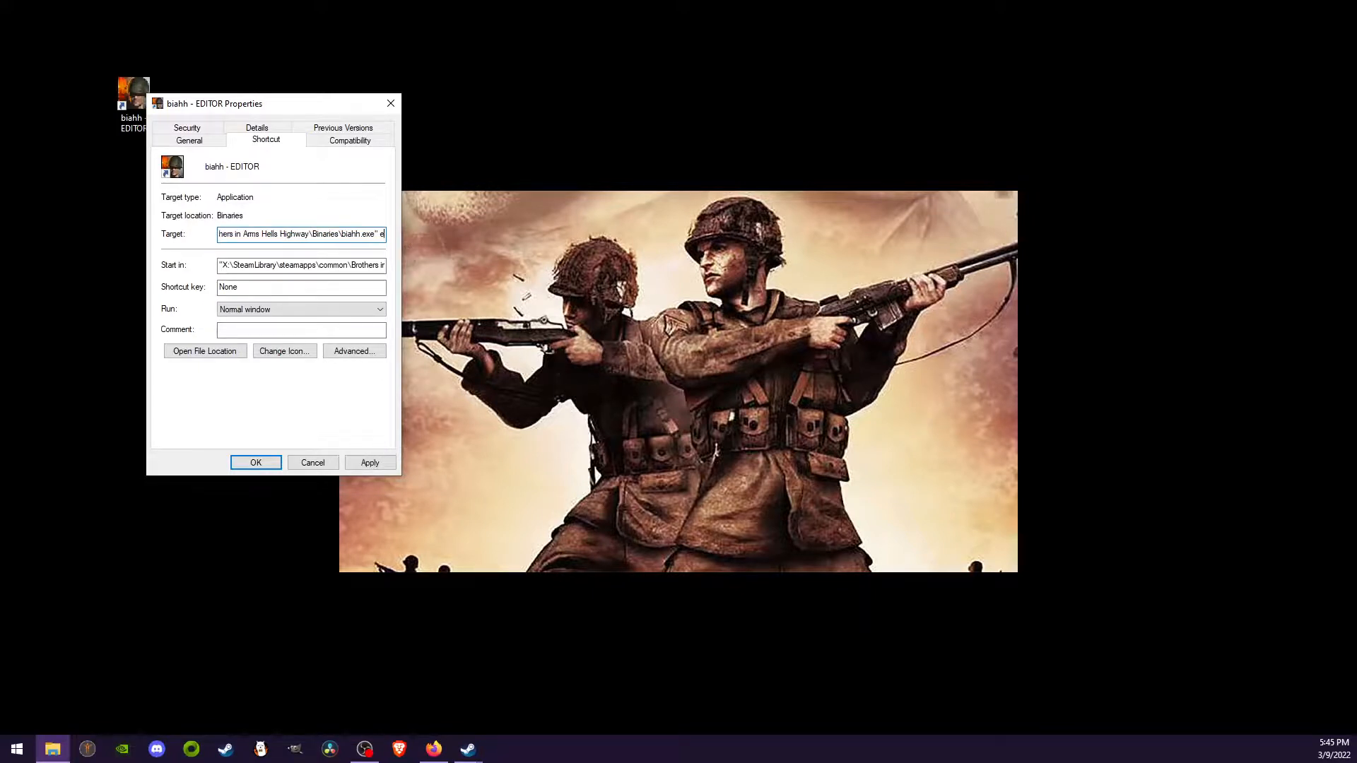
{"action": "type", "text": "editor"}
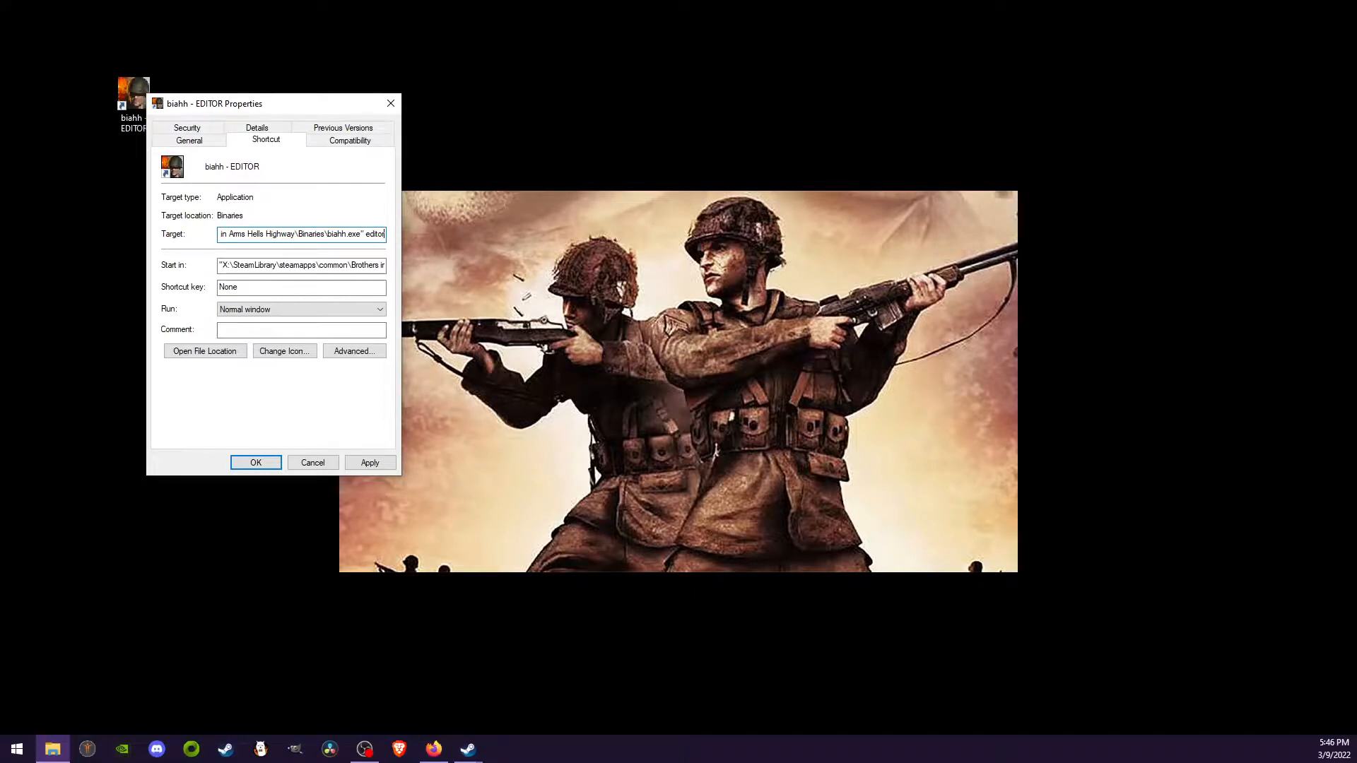
{"action": "mouse_move", "coordinate": [274, 478]}
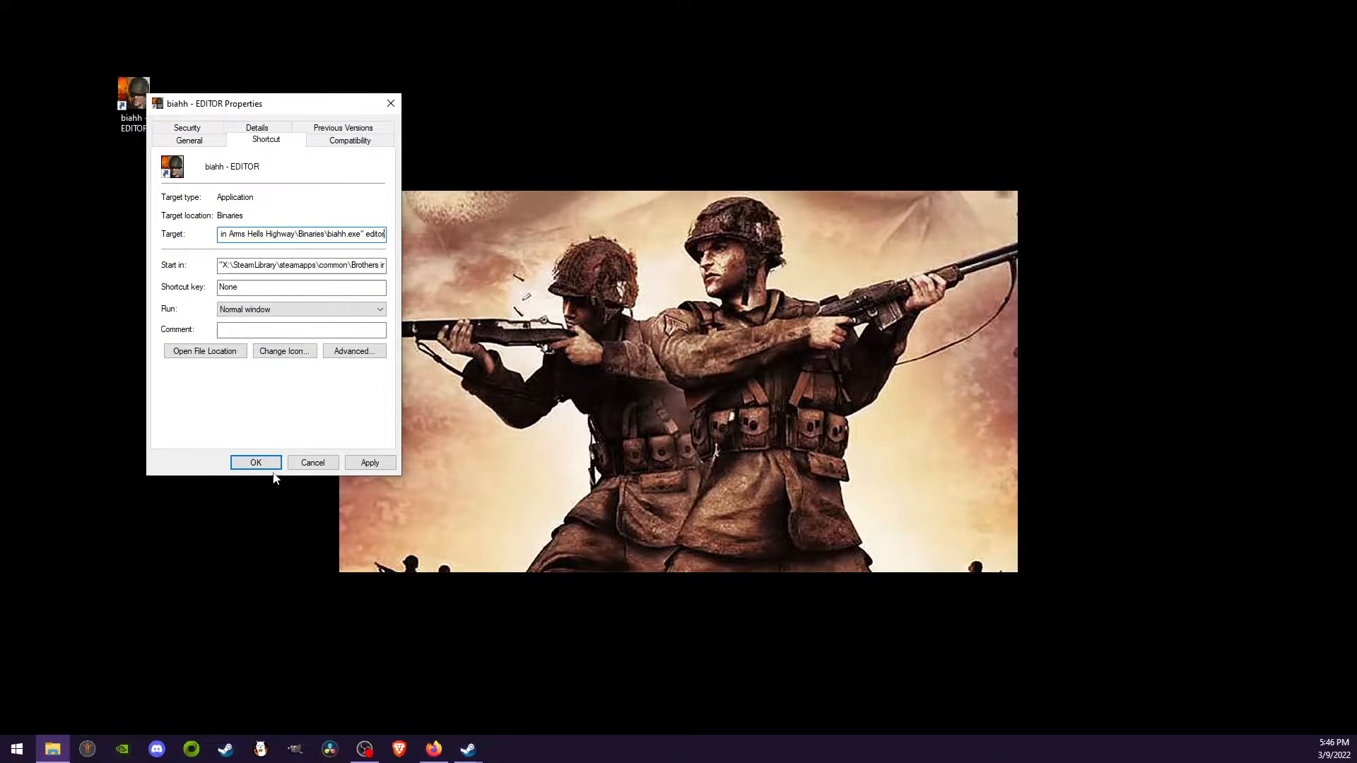
Save the target with OK and launch 'biahh - EDITOR', opening Unreal Editor
{"action": "left_click", "coordinate": [256, 463]}
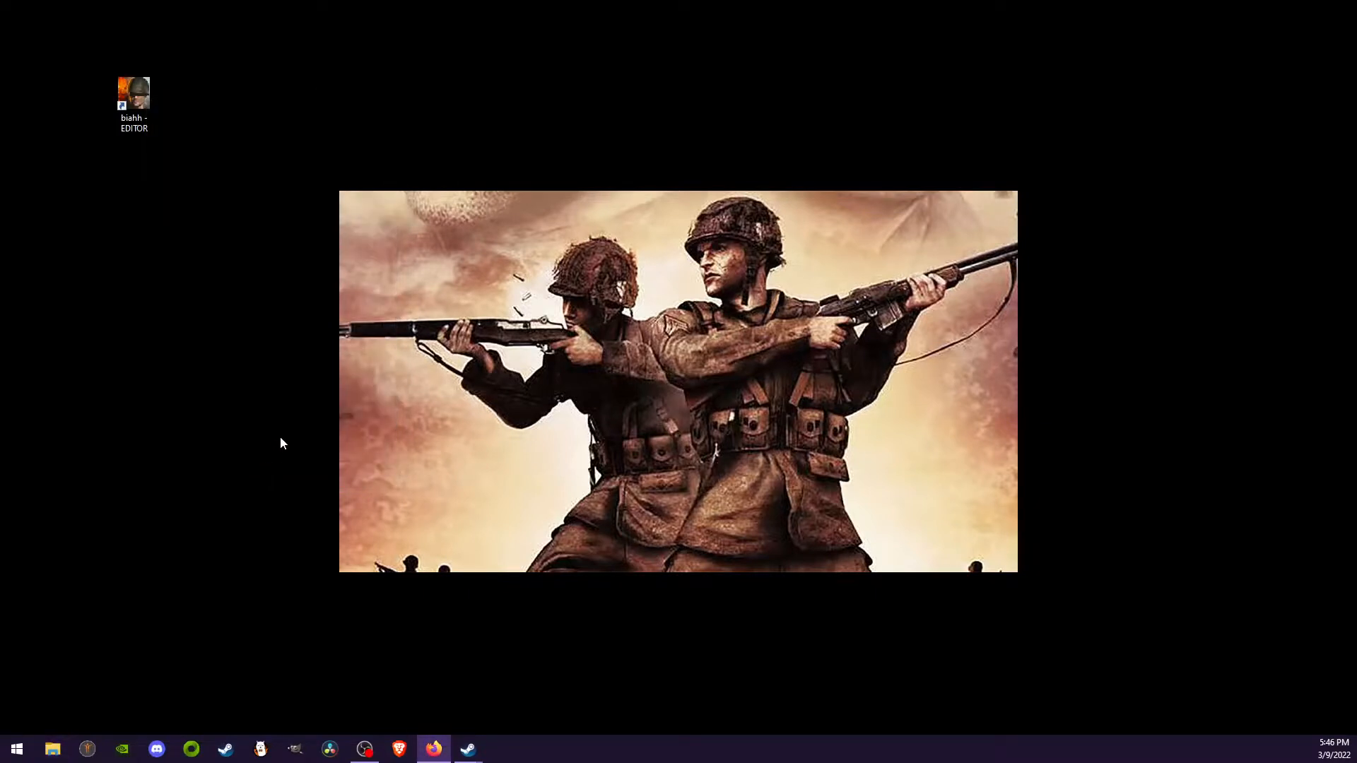
{"action": "left_click", "coordinate": [133, 92]}
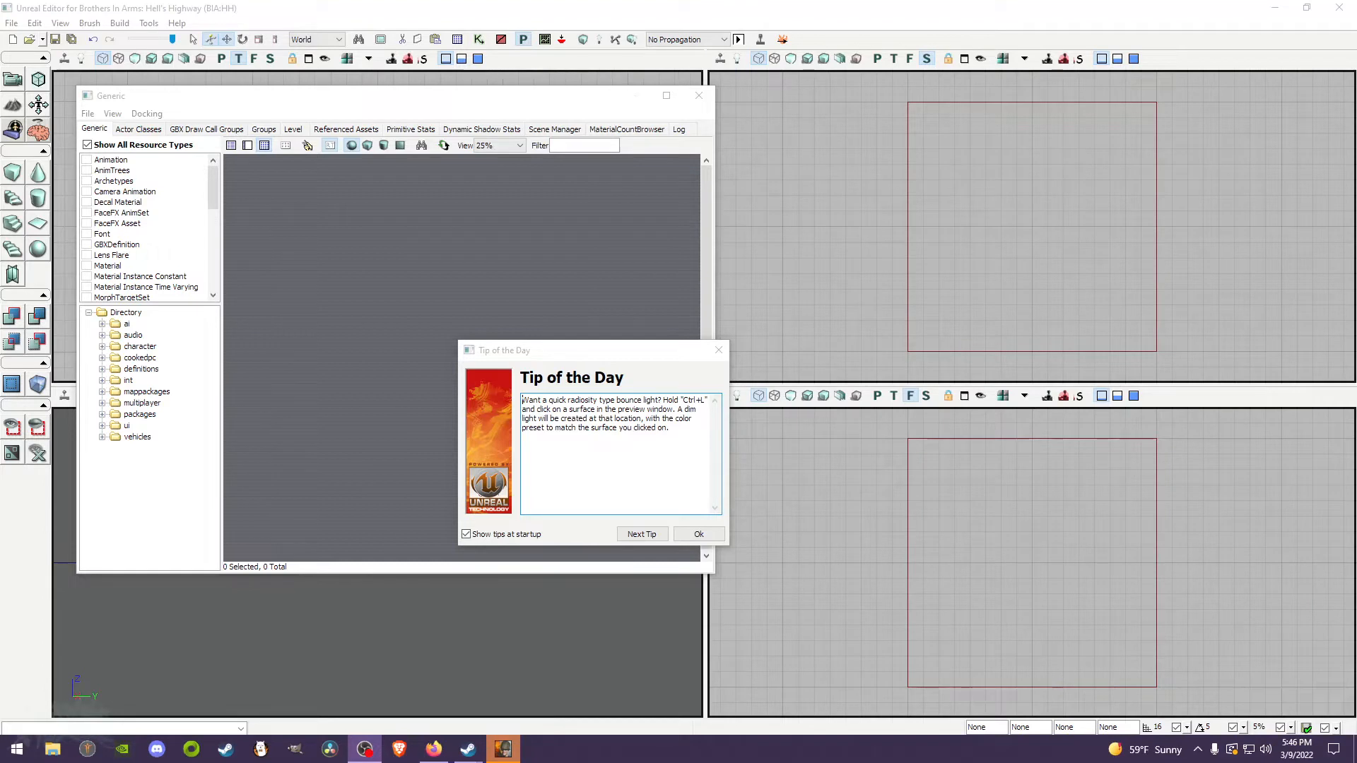
{"action": "mouse_move", "coordinate": [871, 499]}
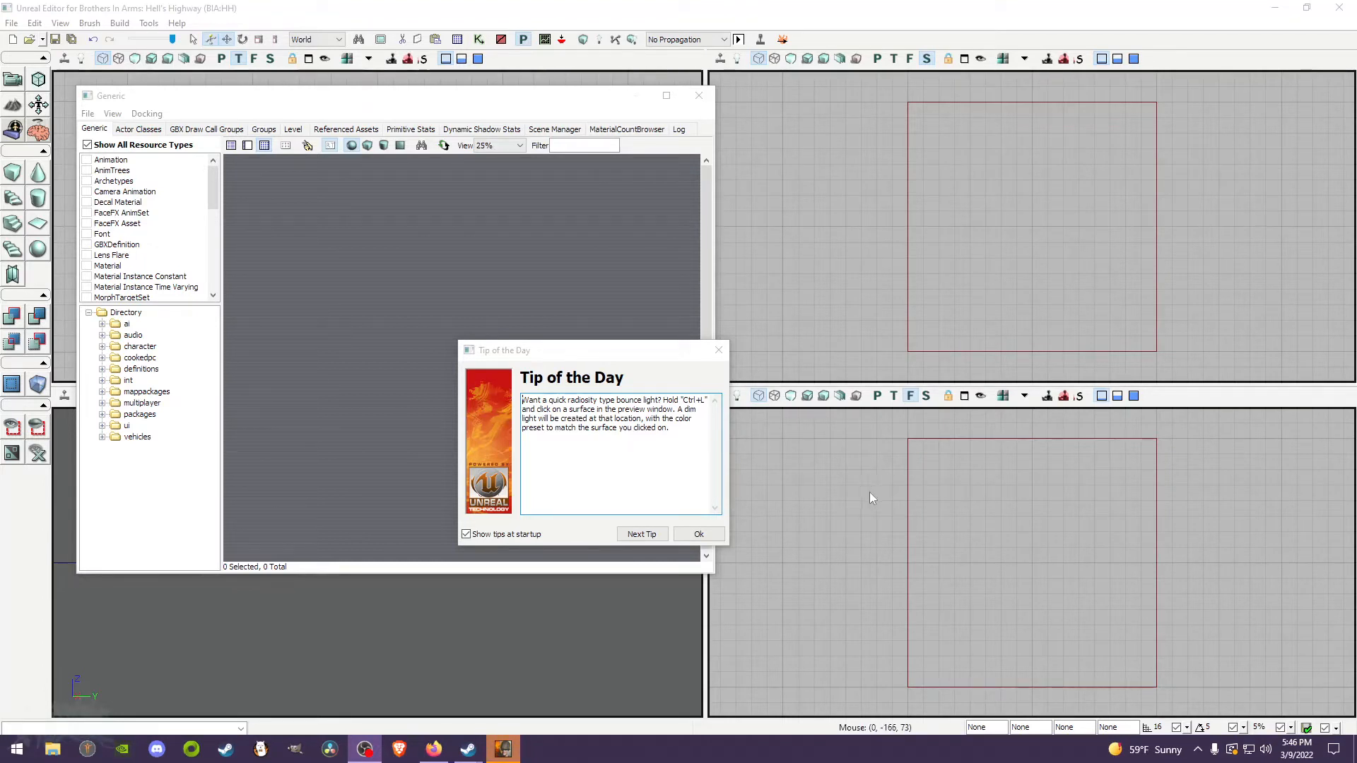